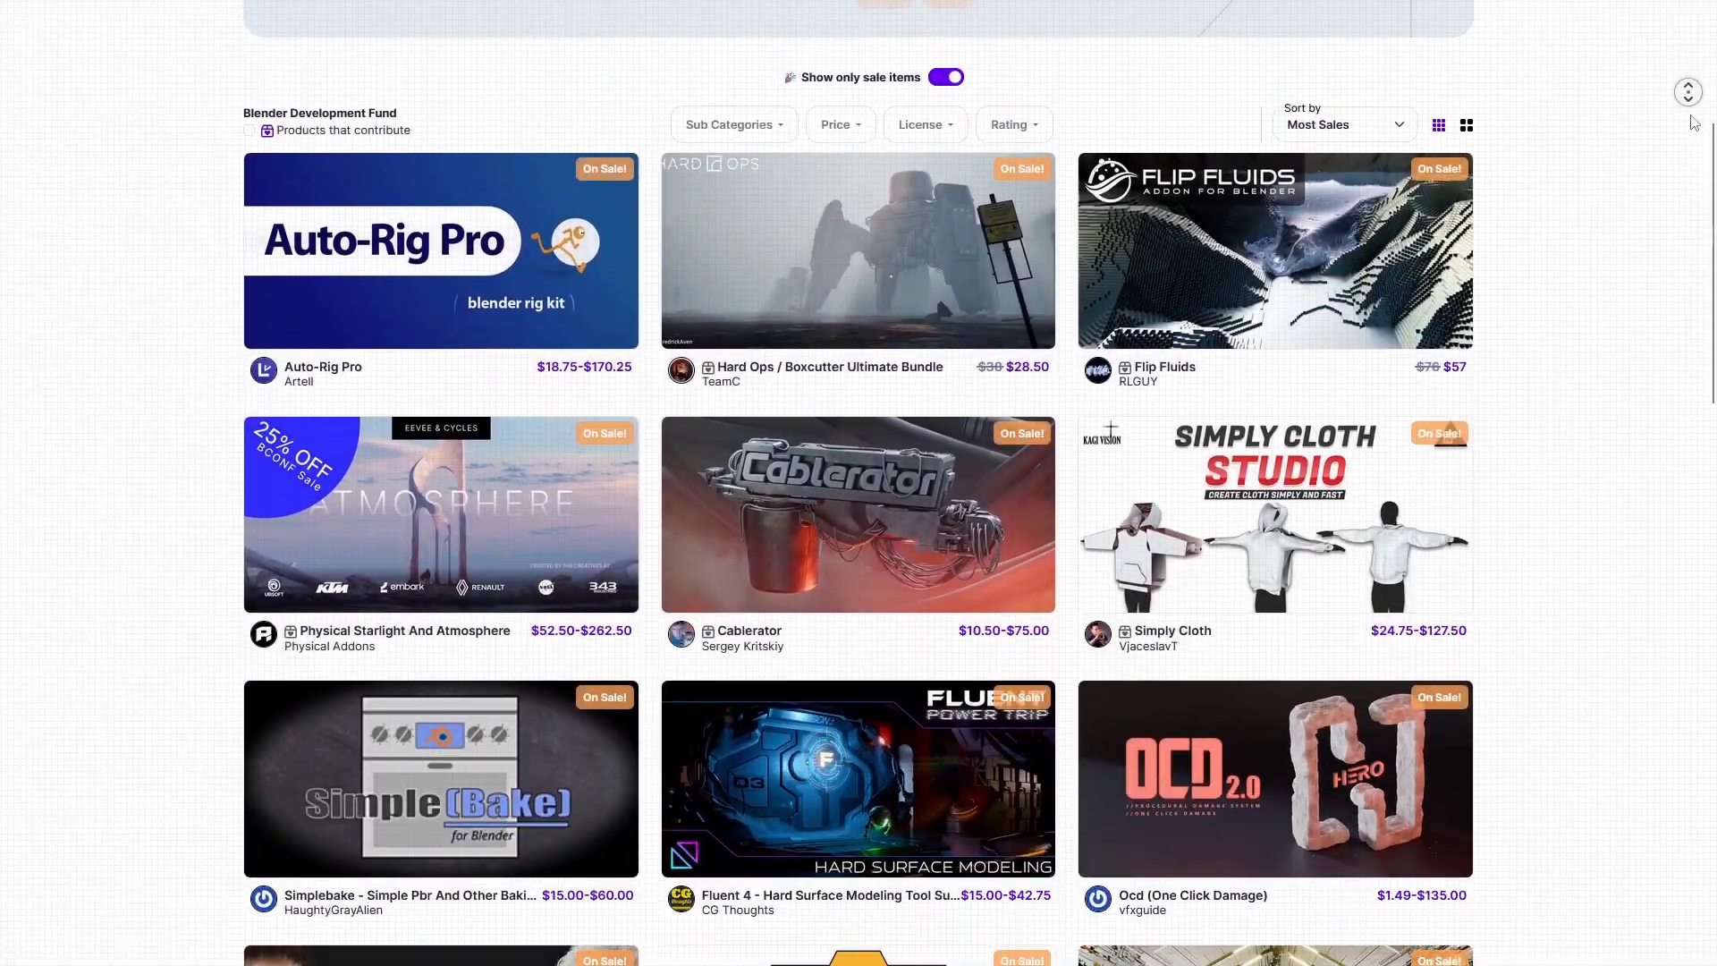
# - Scroll down the Maxon Forums page and open an entry from it
pyautogui.scroll(-3)
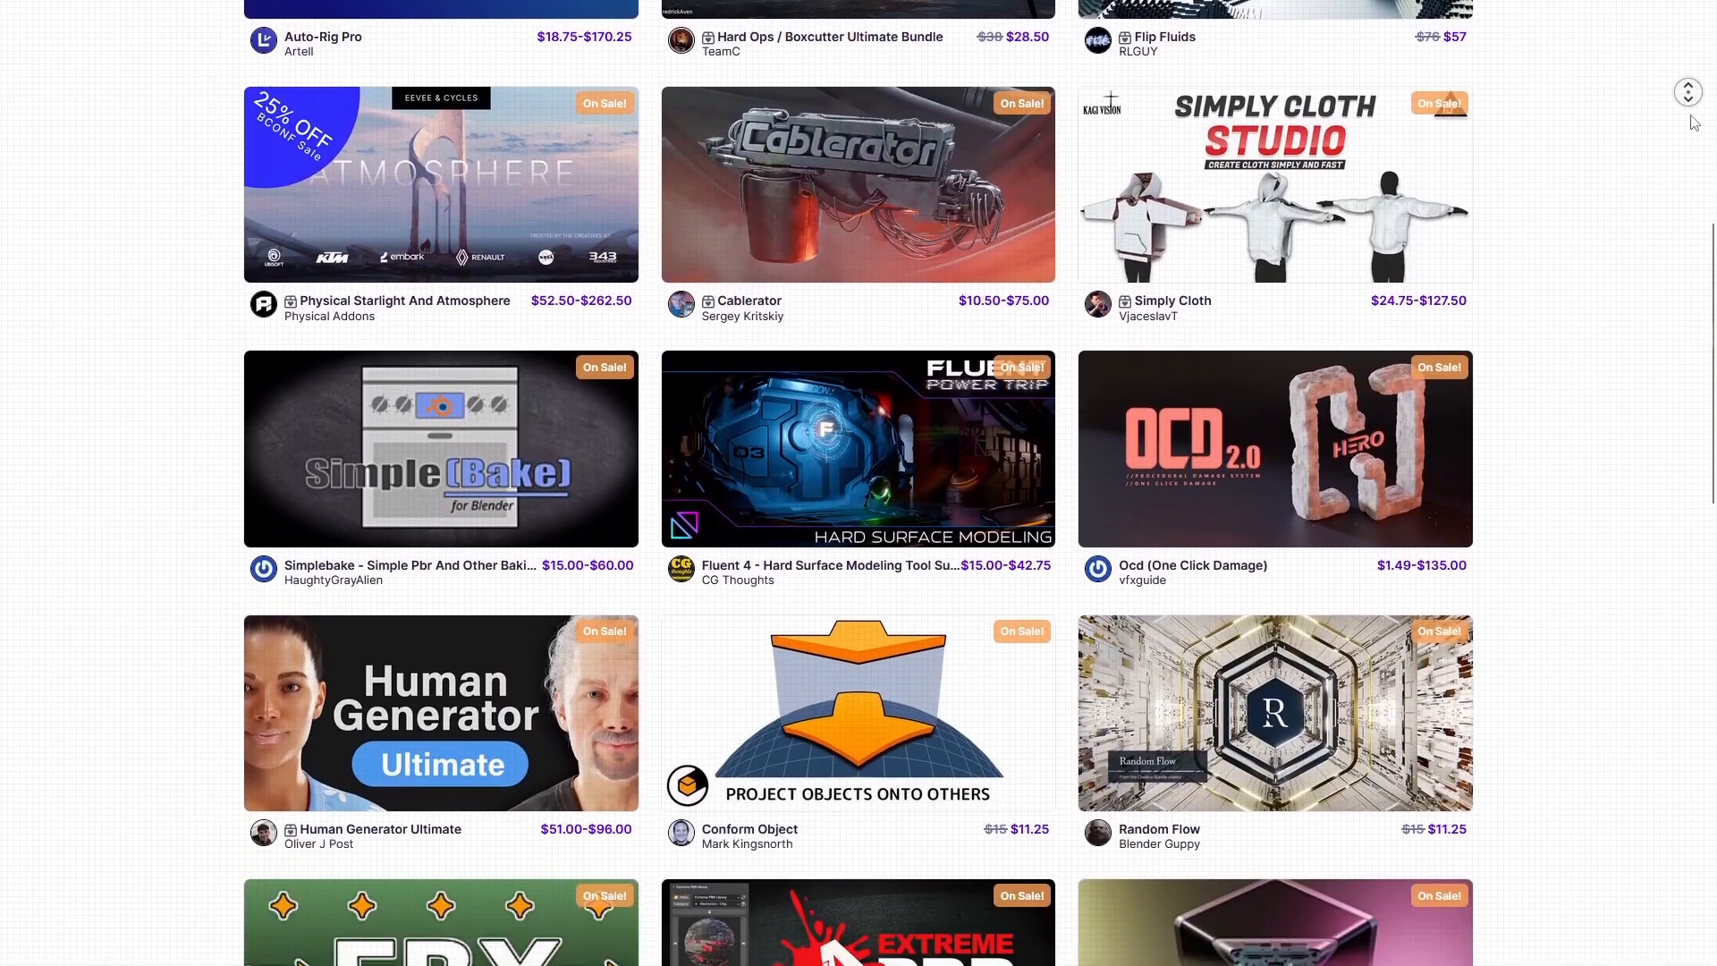
pyautogui.scroll(-3)
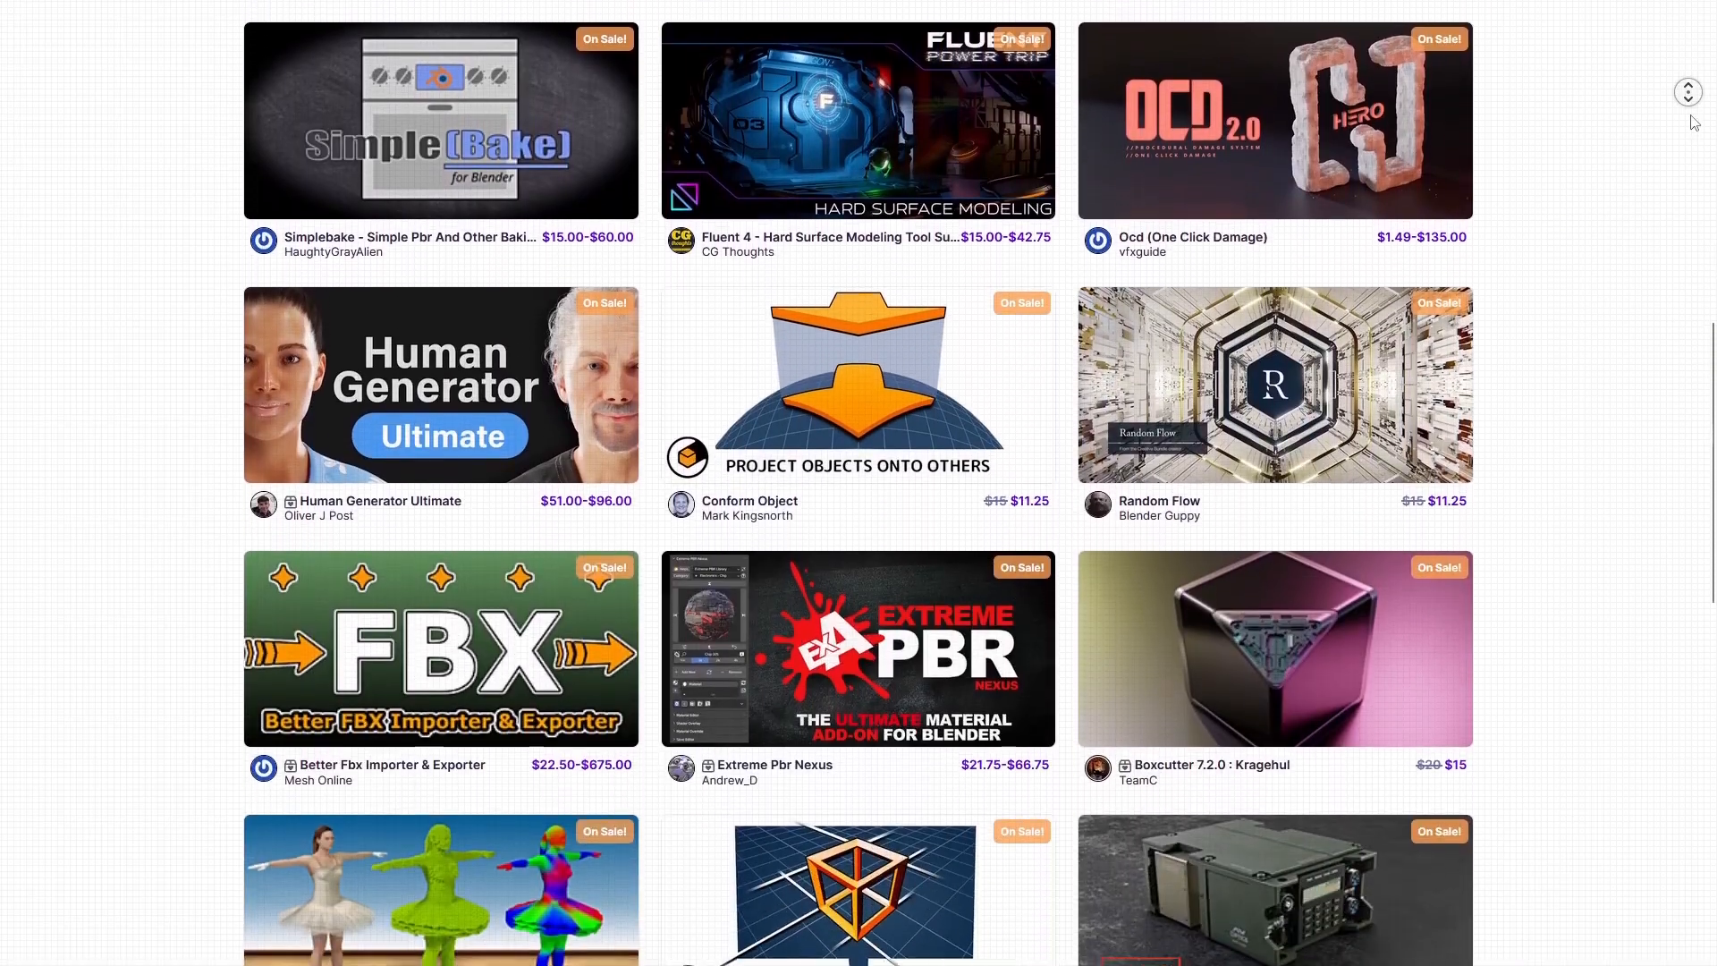
pyautogui.scroll(-3)
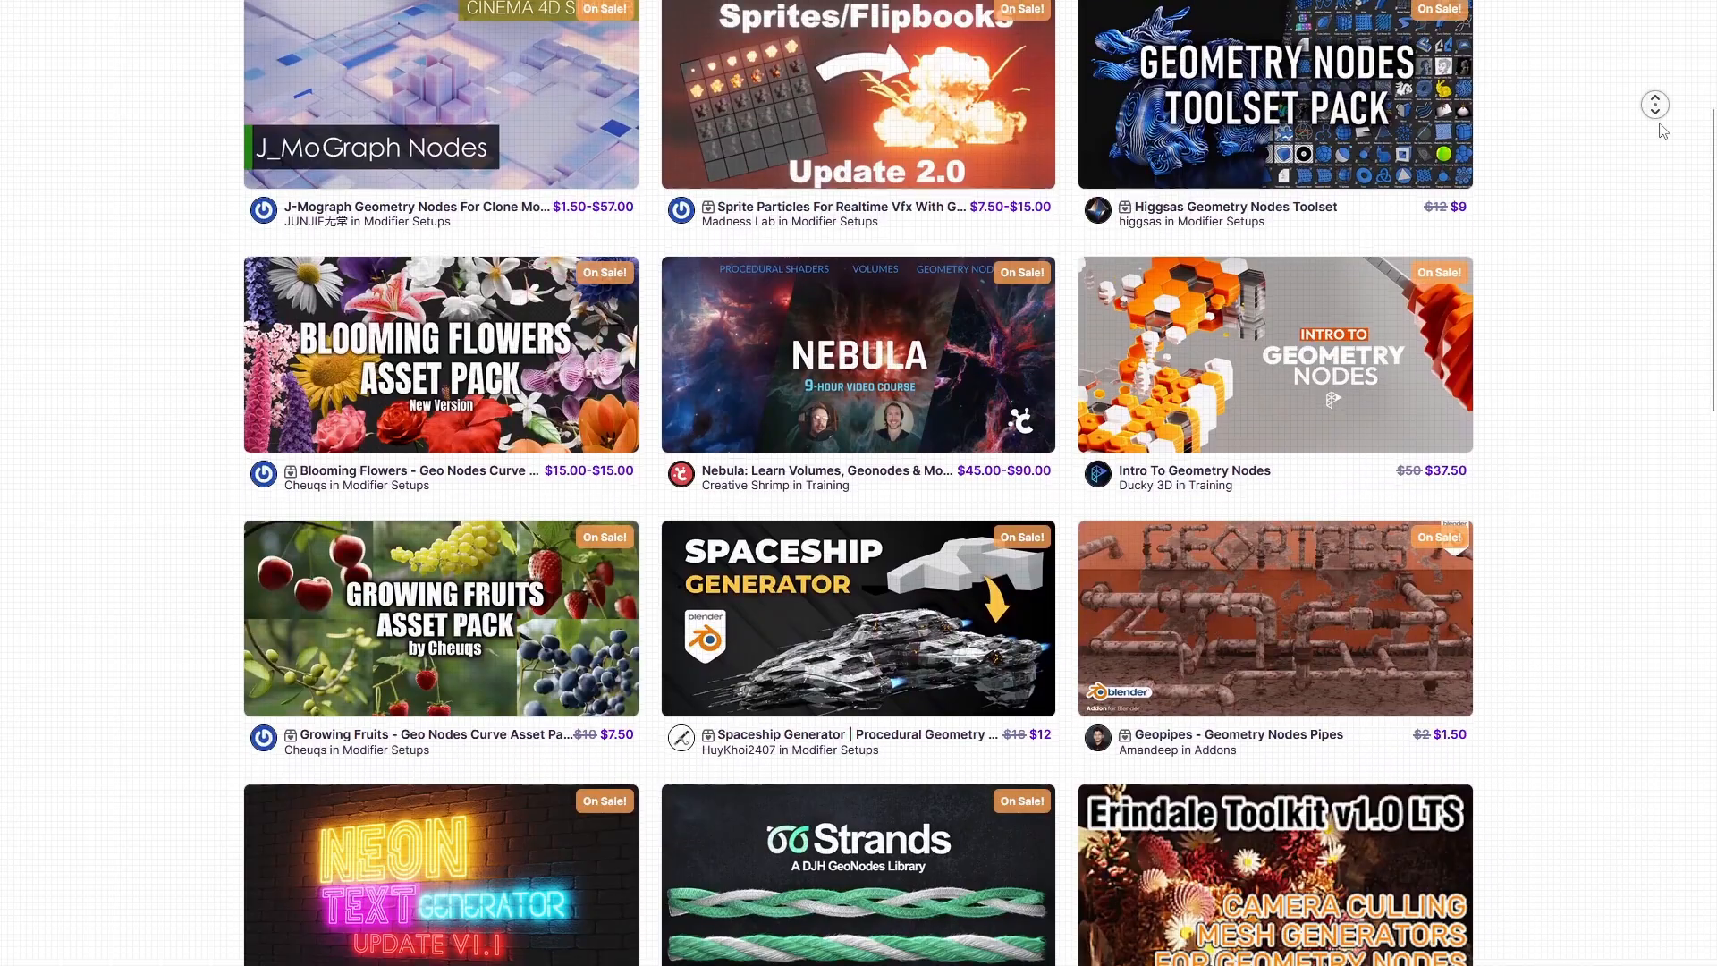
pyautogui.scroll(-3)
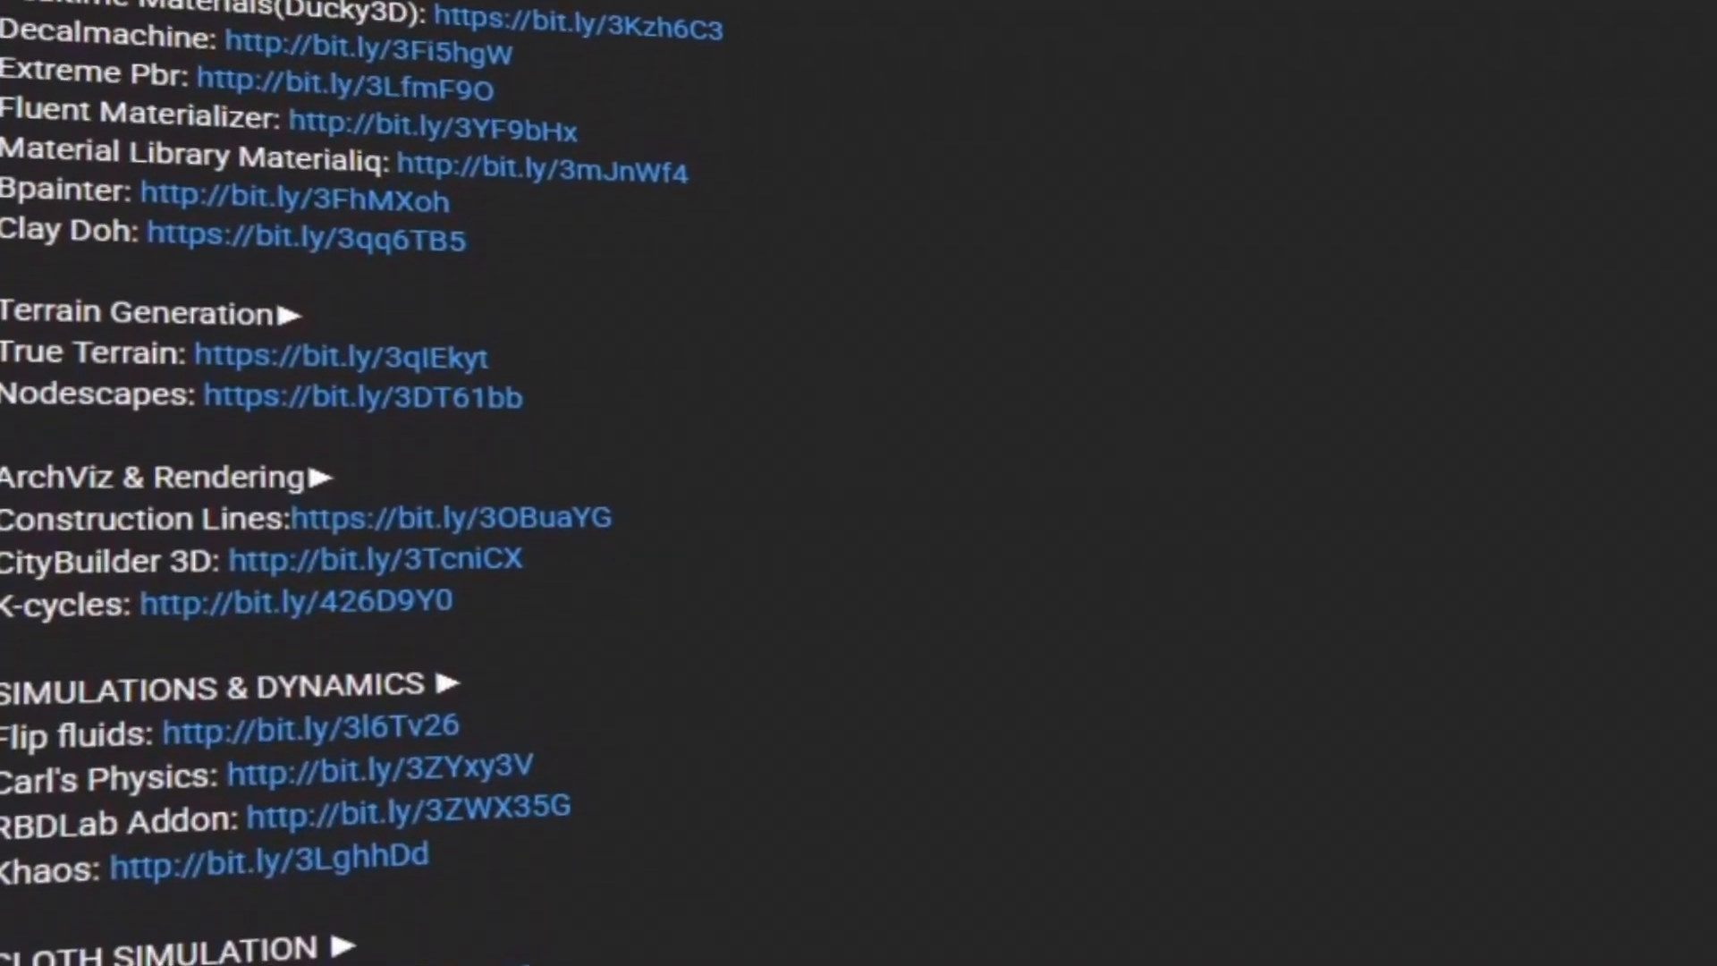
pyautogui.scroll(-3)
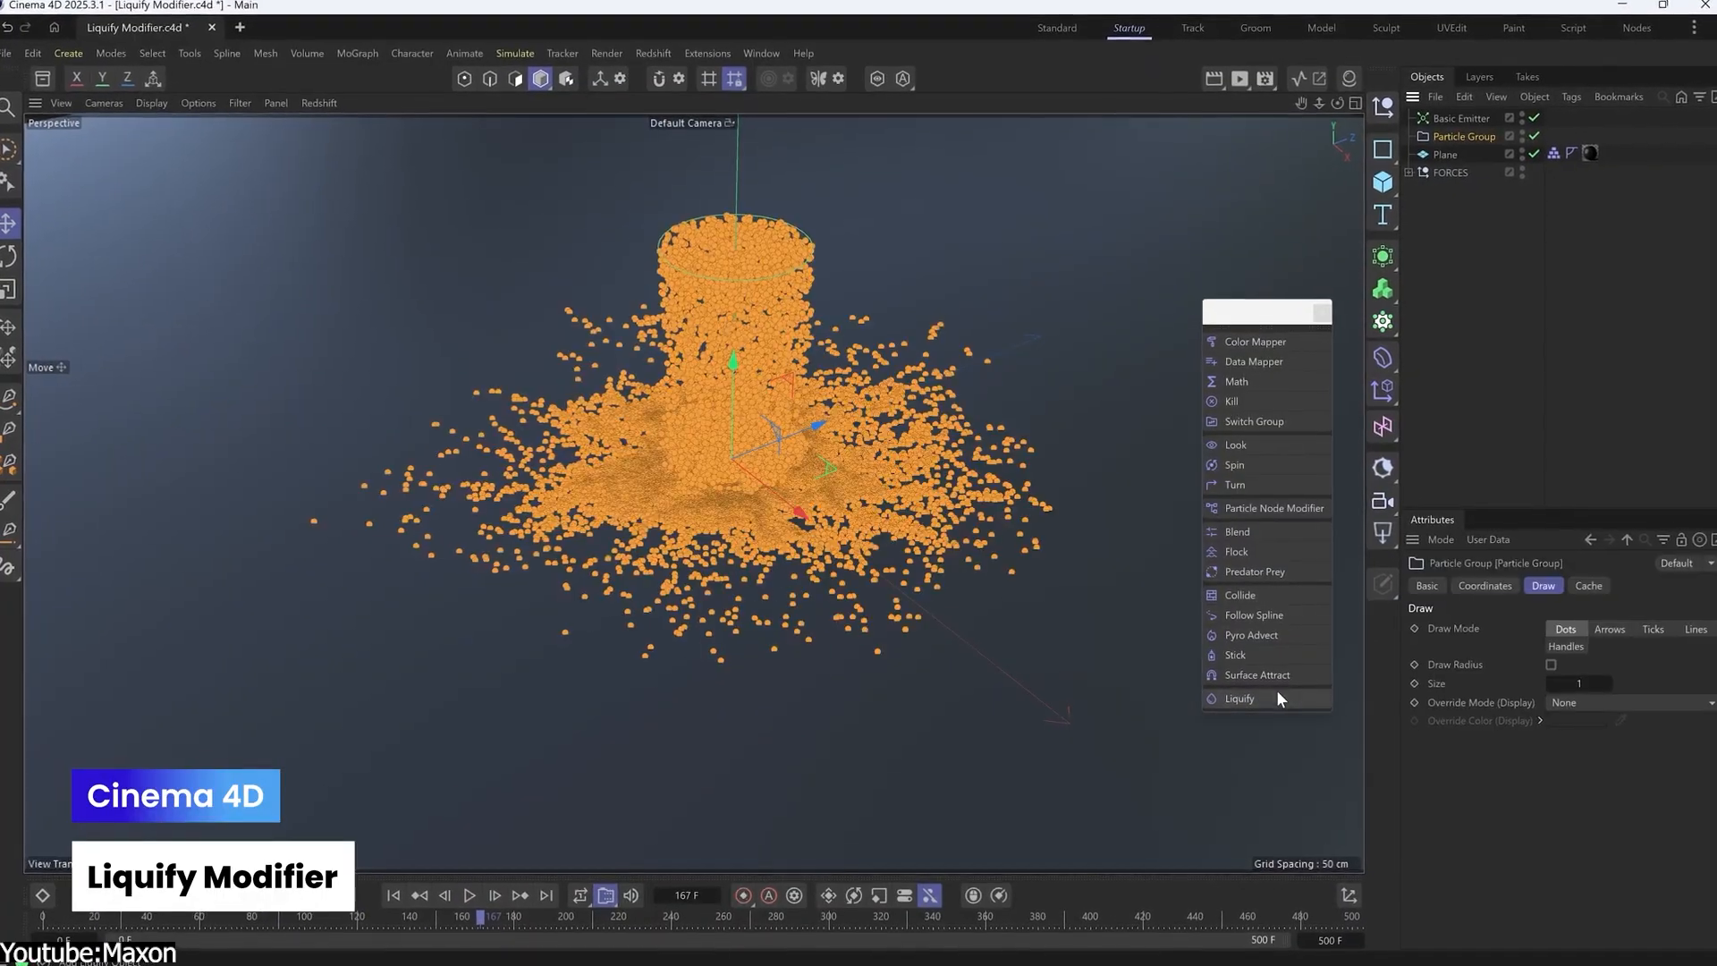
pyautogui.click(1243, 701)
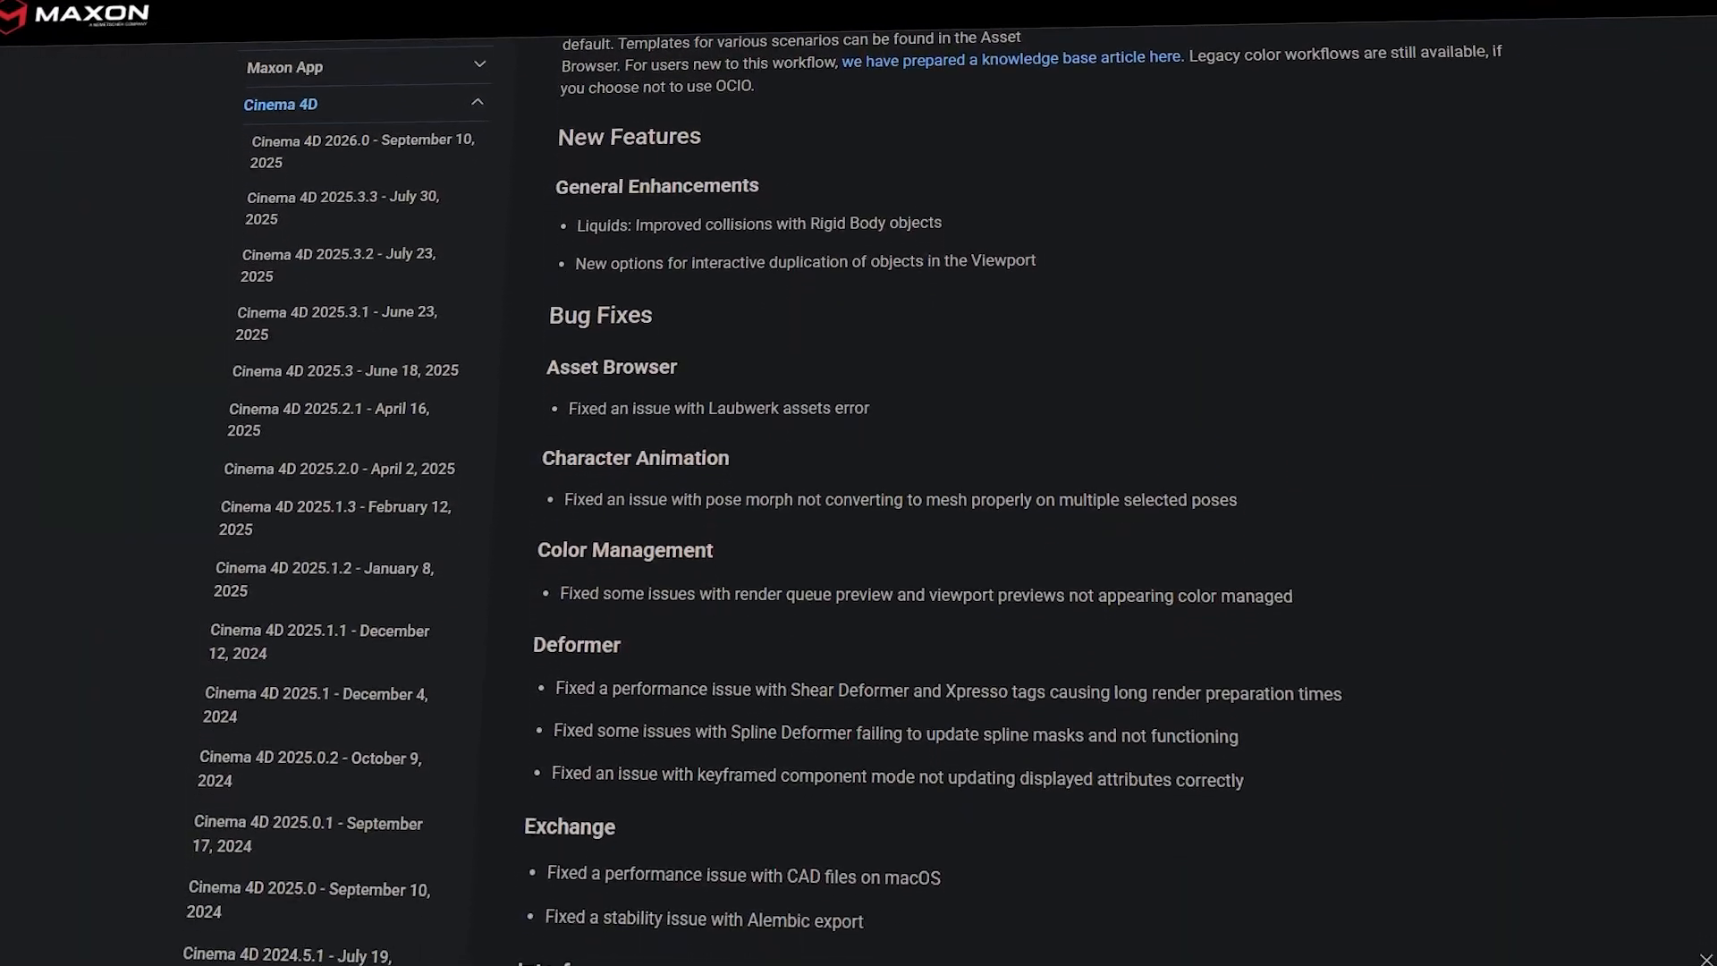
# - Scroll further through the forum content and follow links toward a member's profile
pyautogui.scroll(-3)
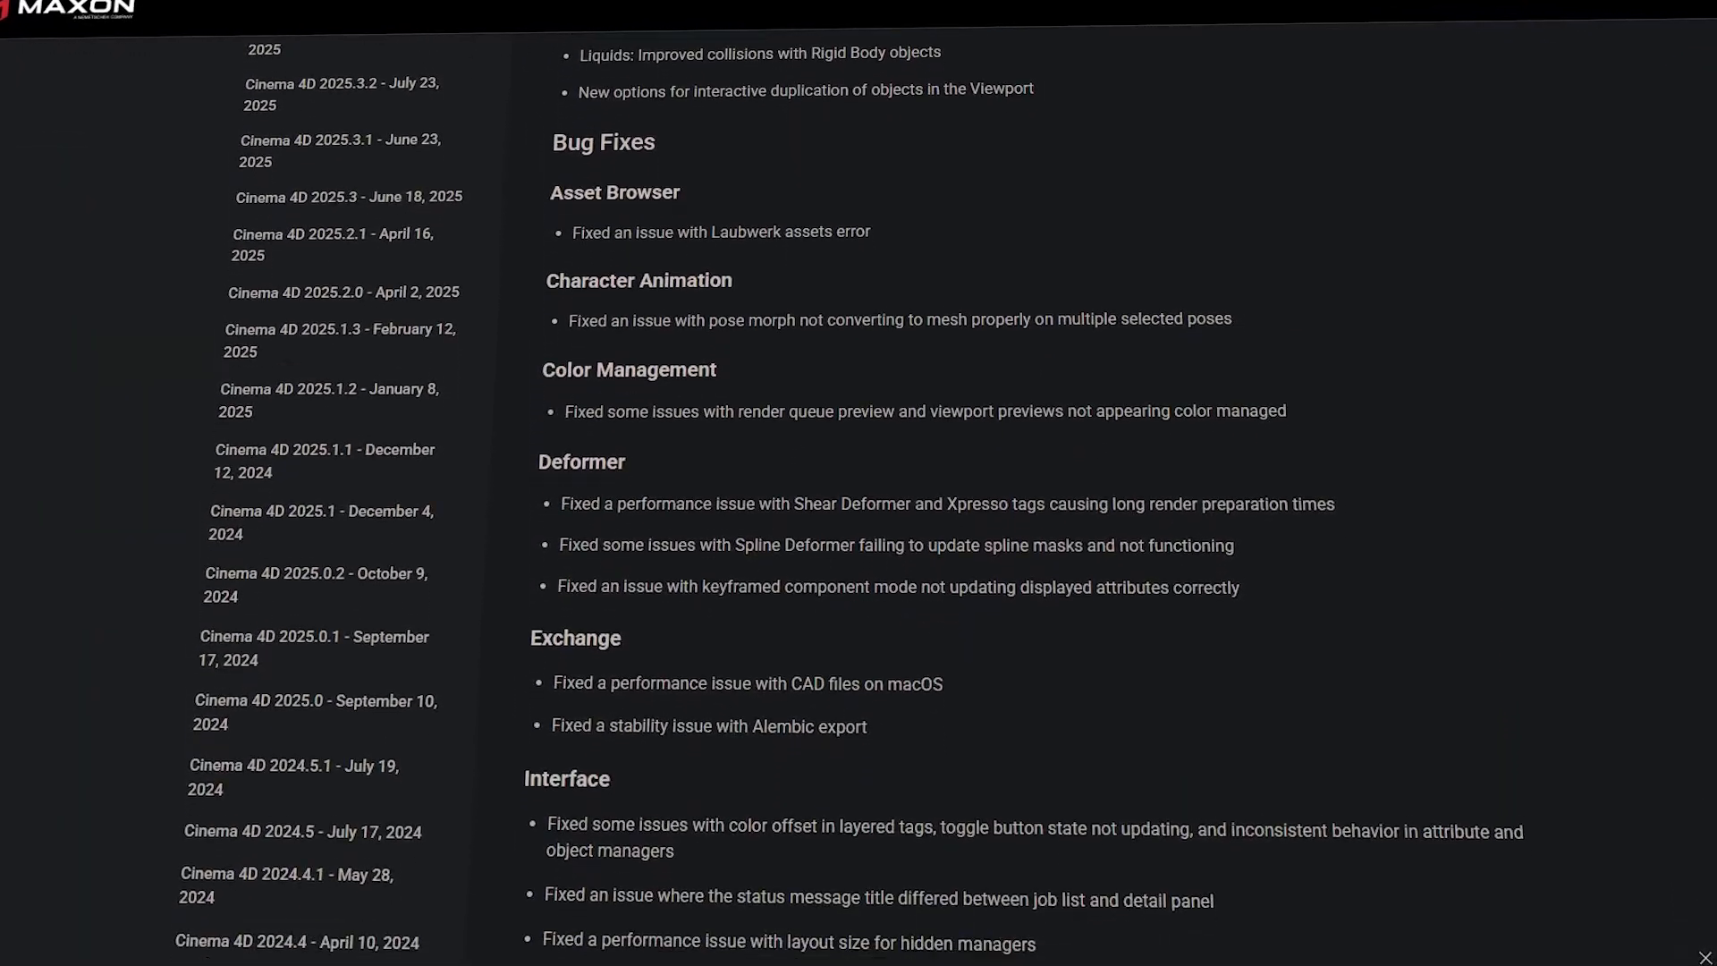
pyautogui.scroll(-3)
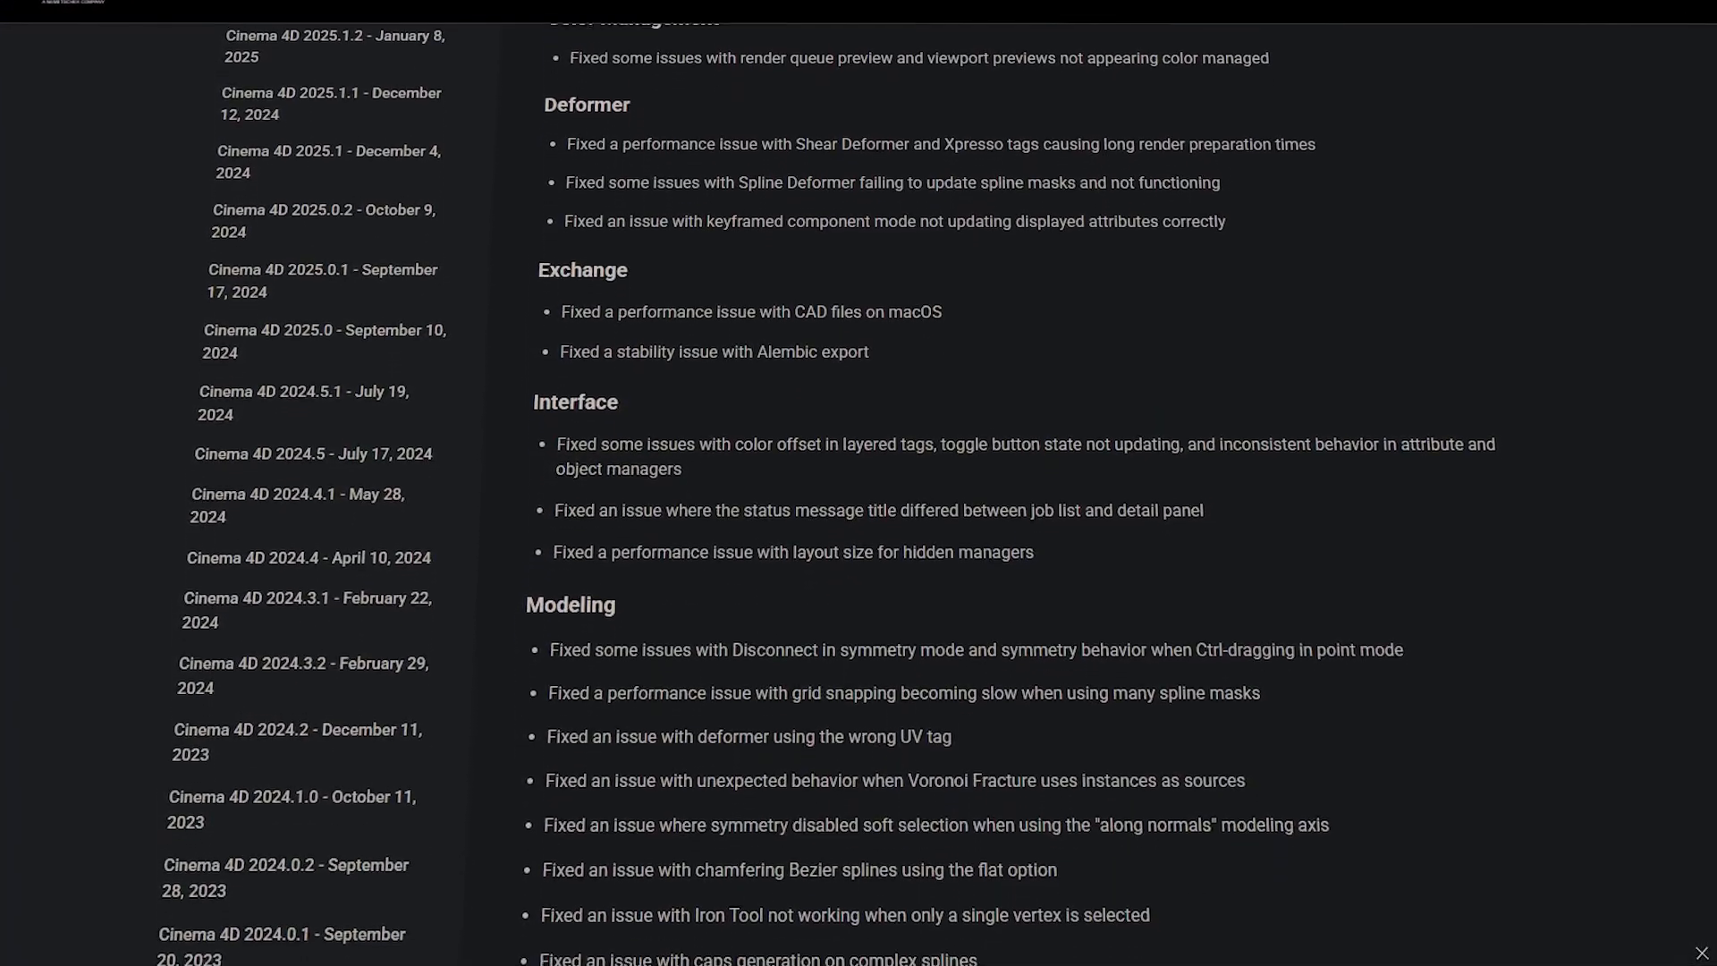
pyautogui.scroll(-3)
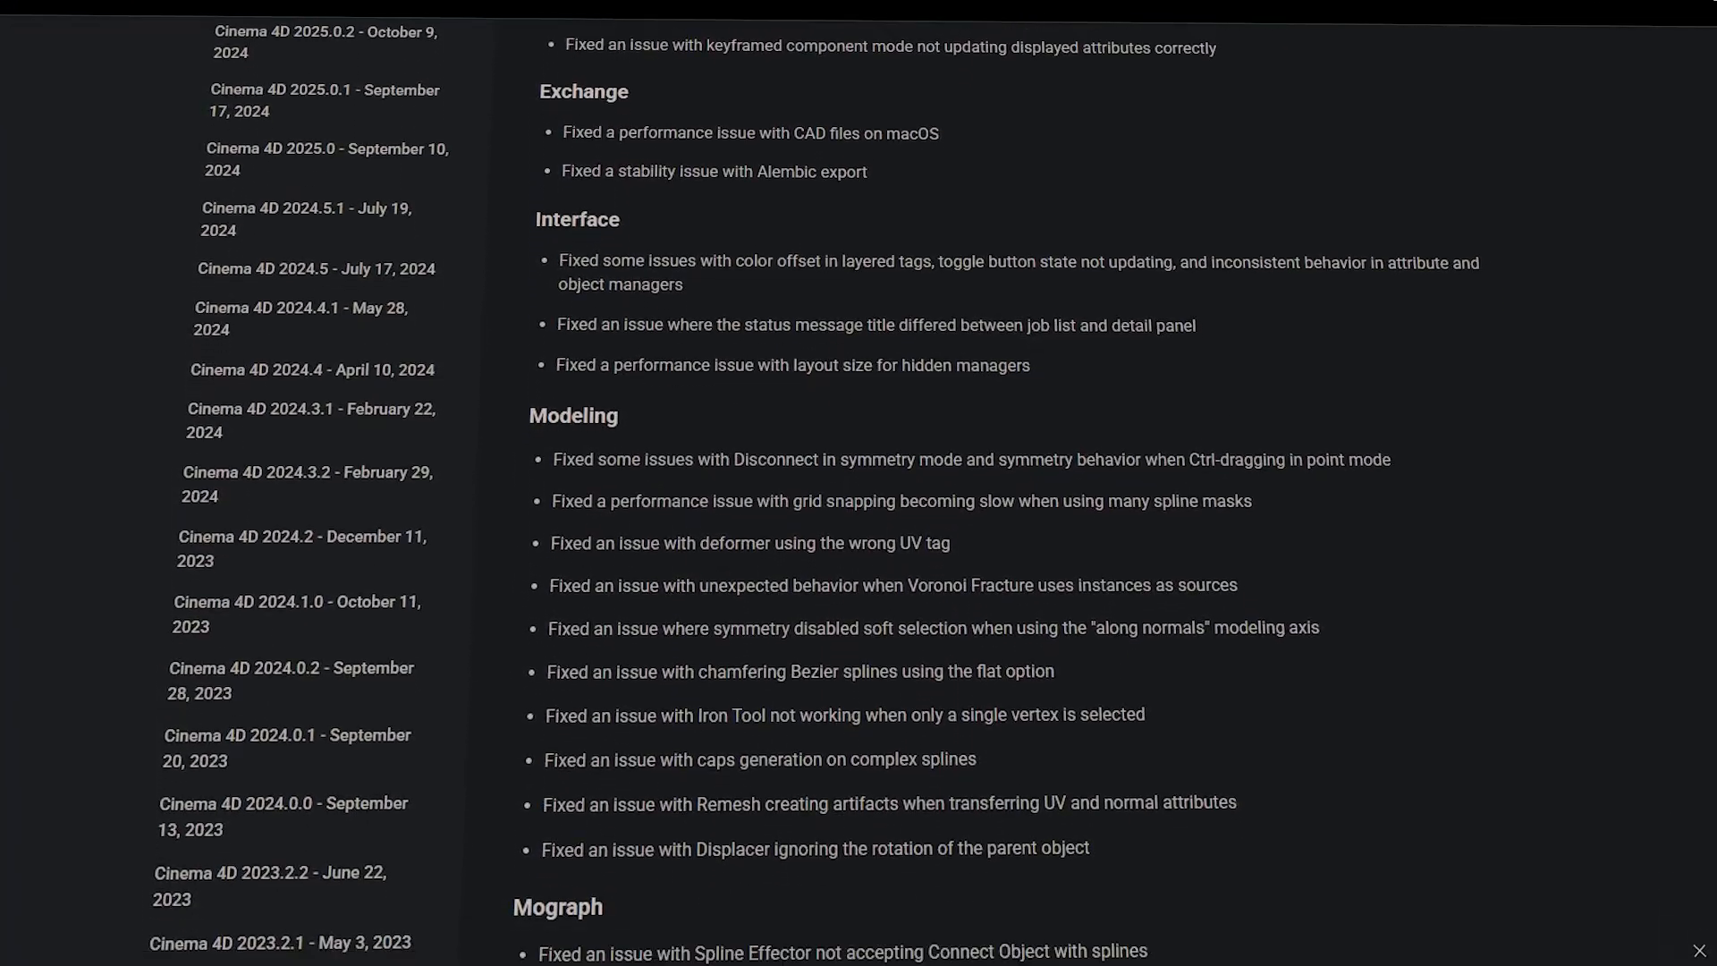
pyautogui.scroll(-3)
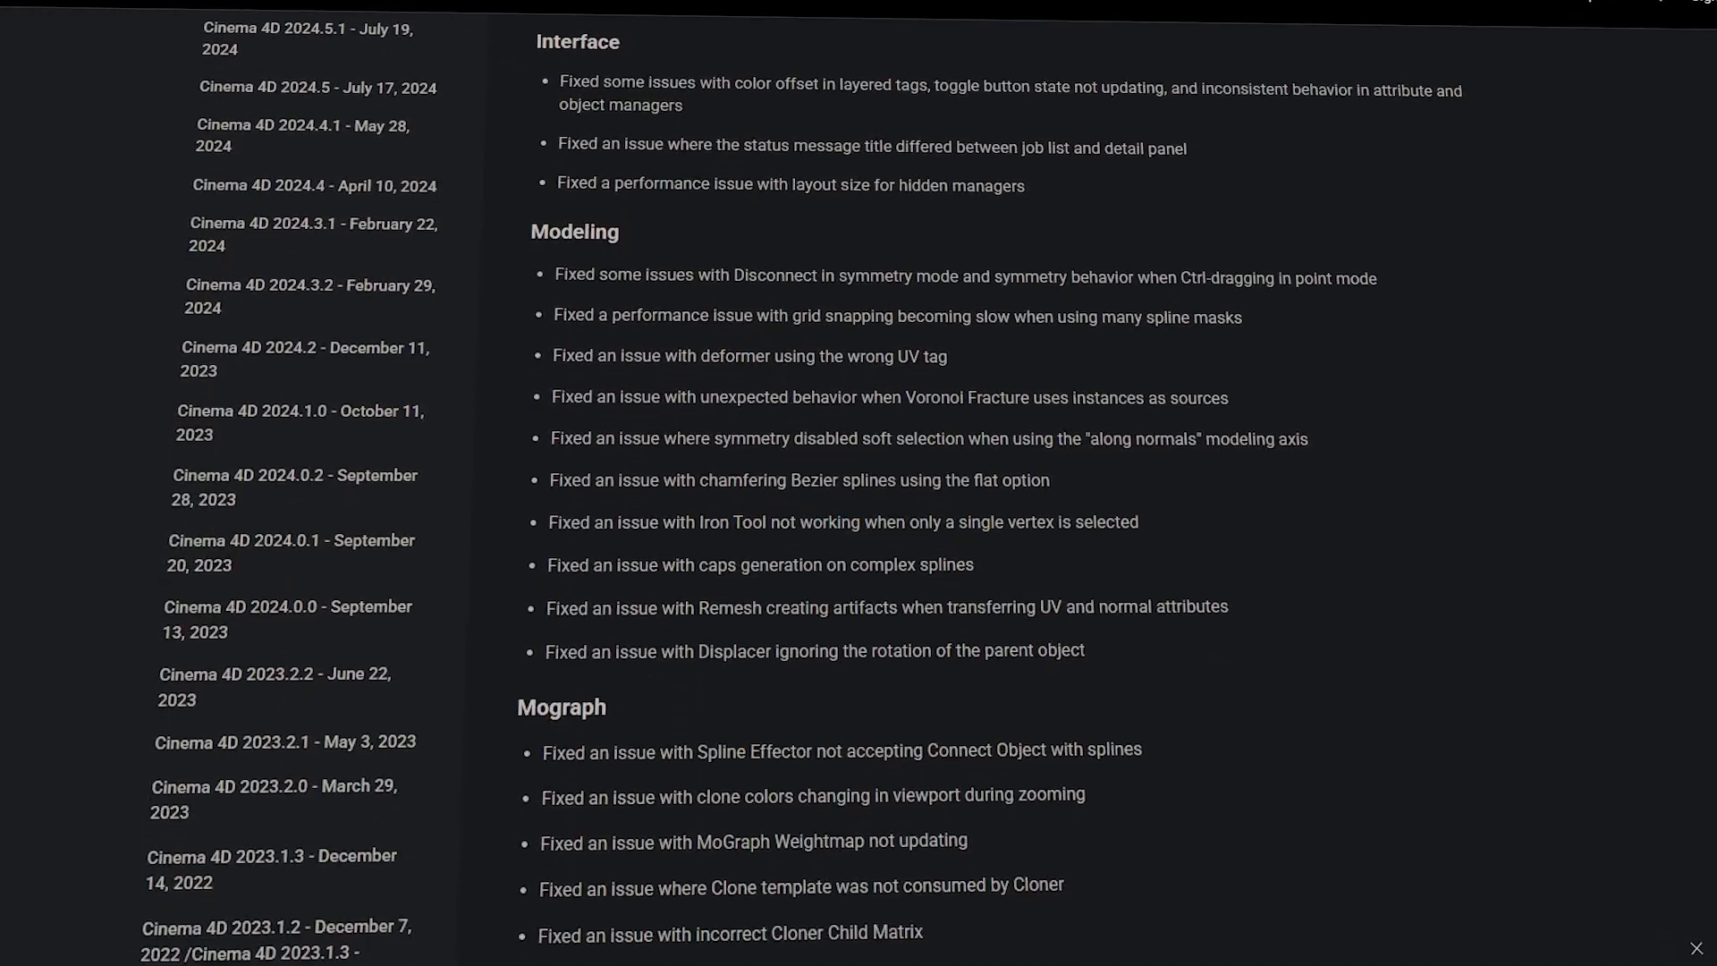
pyautogui.scroll(-3)
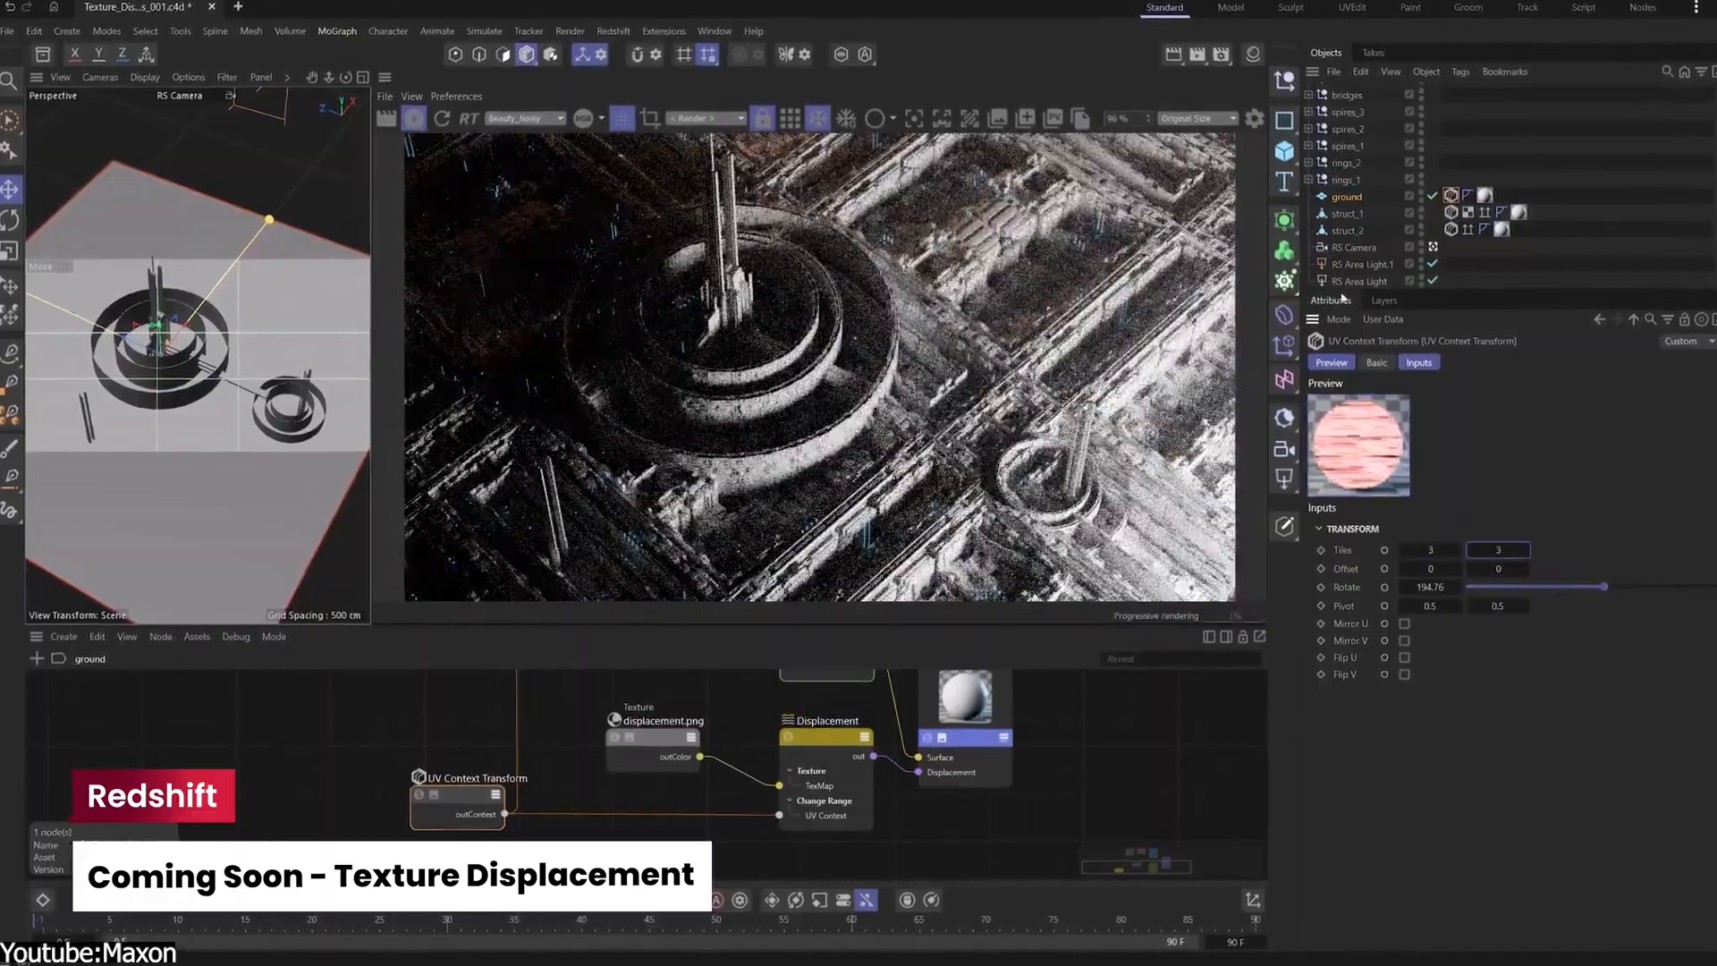
pyautogui.click(1362, 247)
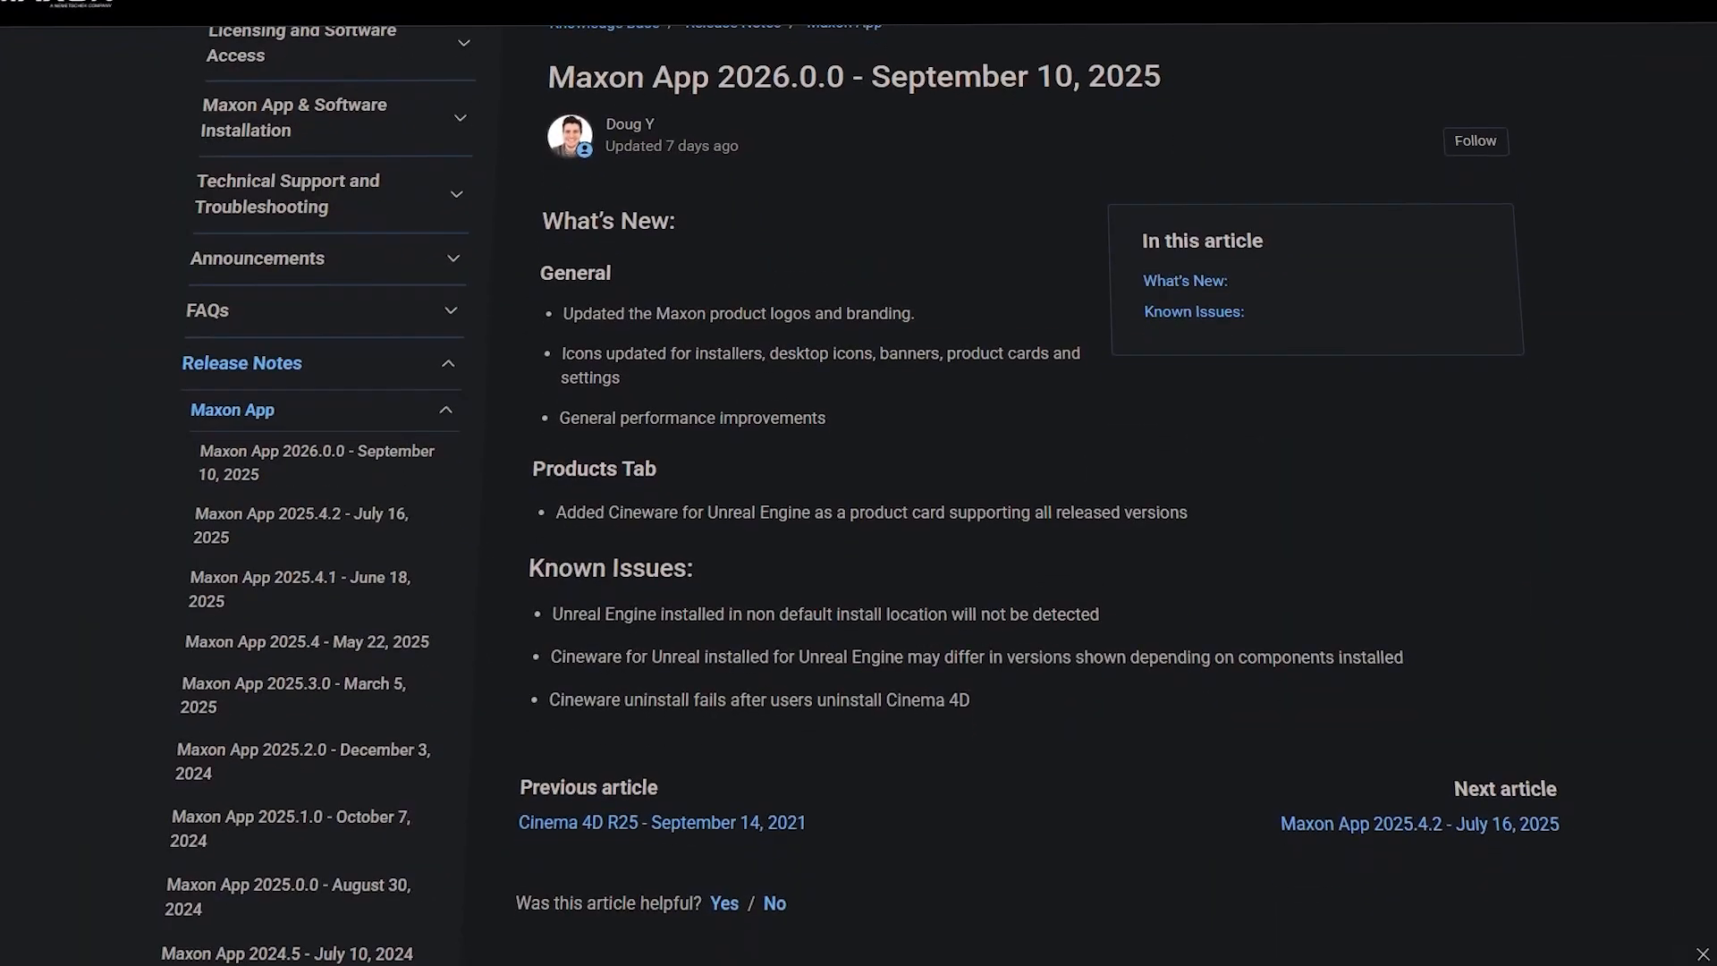
pyautogui.scroll(-3)
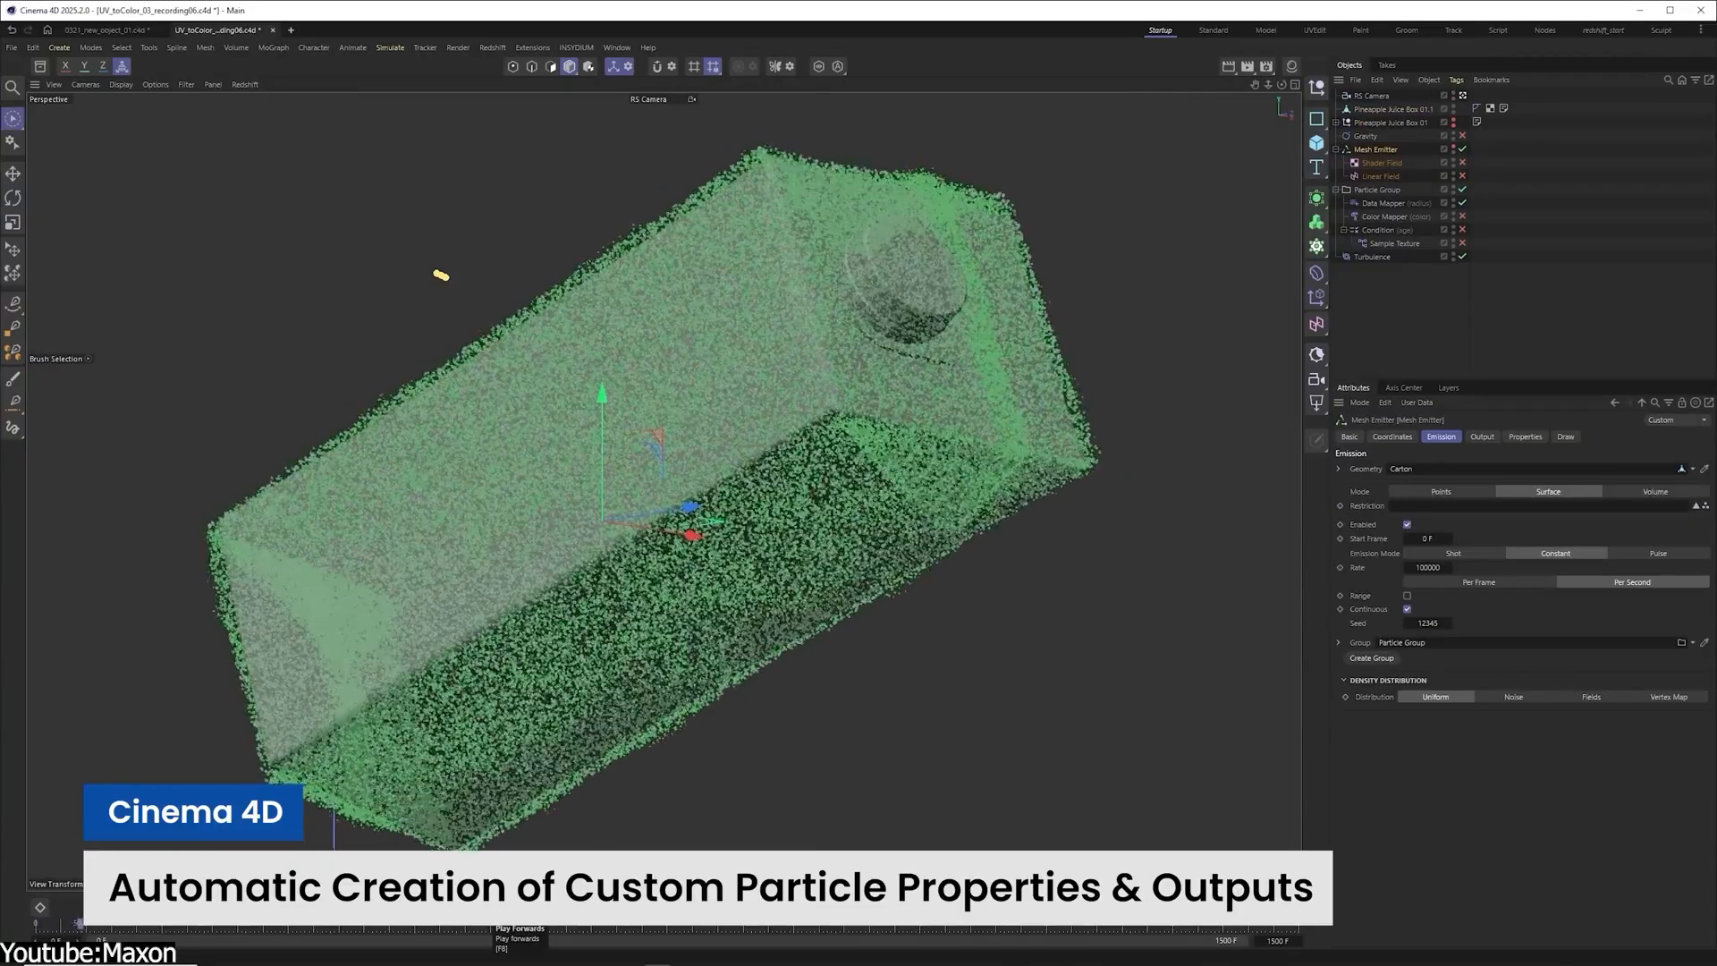
pyautogui.click(1482, 405)
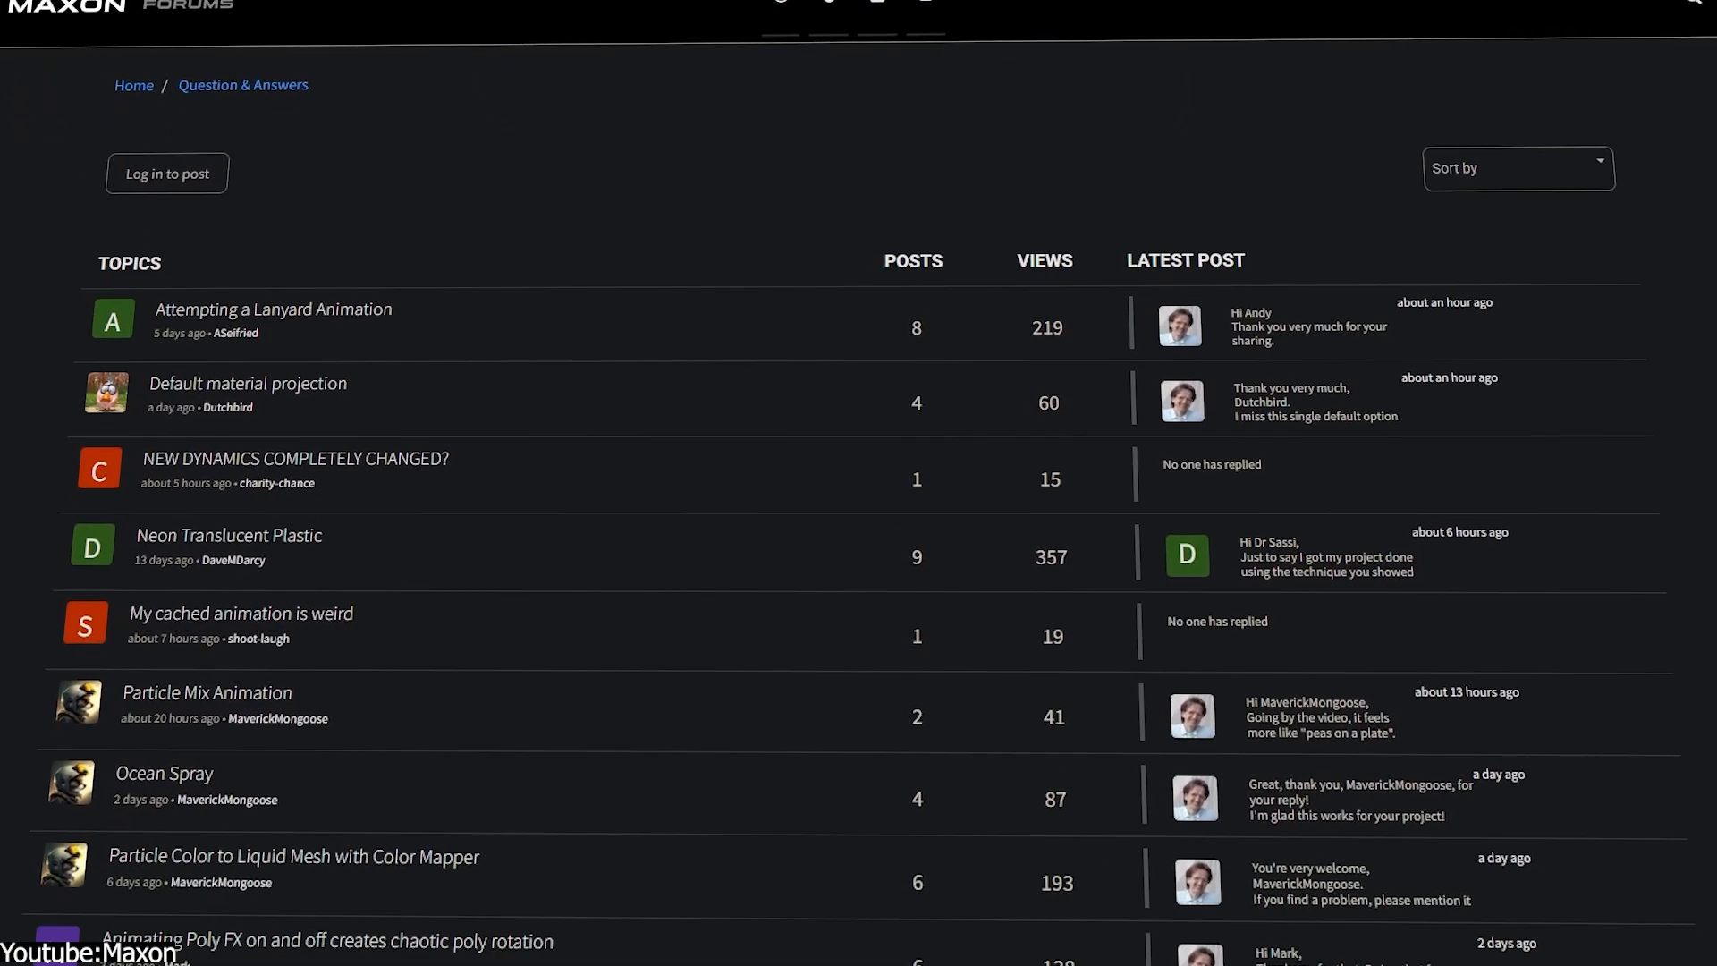
# - Open the Ocean Spray question thread and scroll through its replies
pyautogui.click(164, 775)
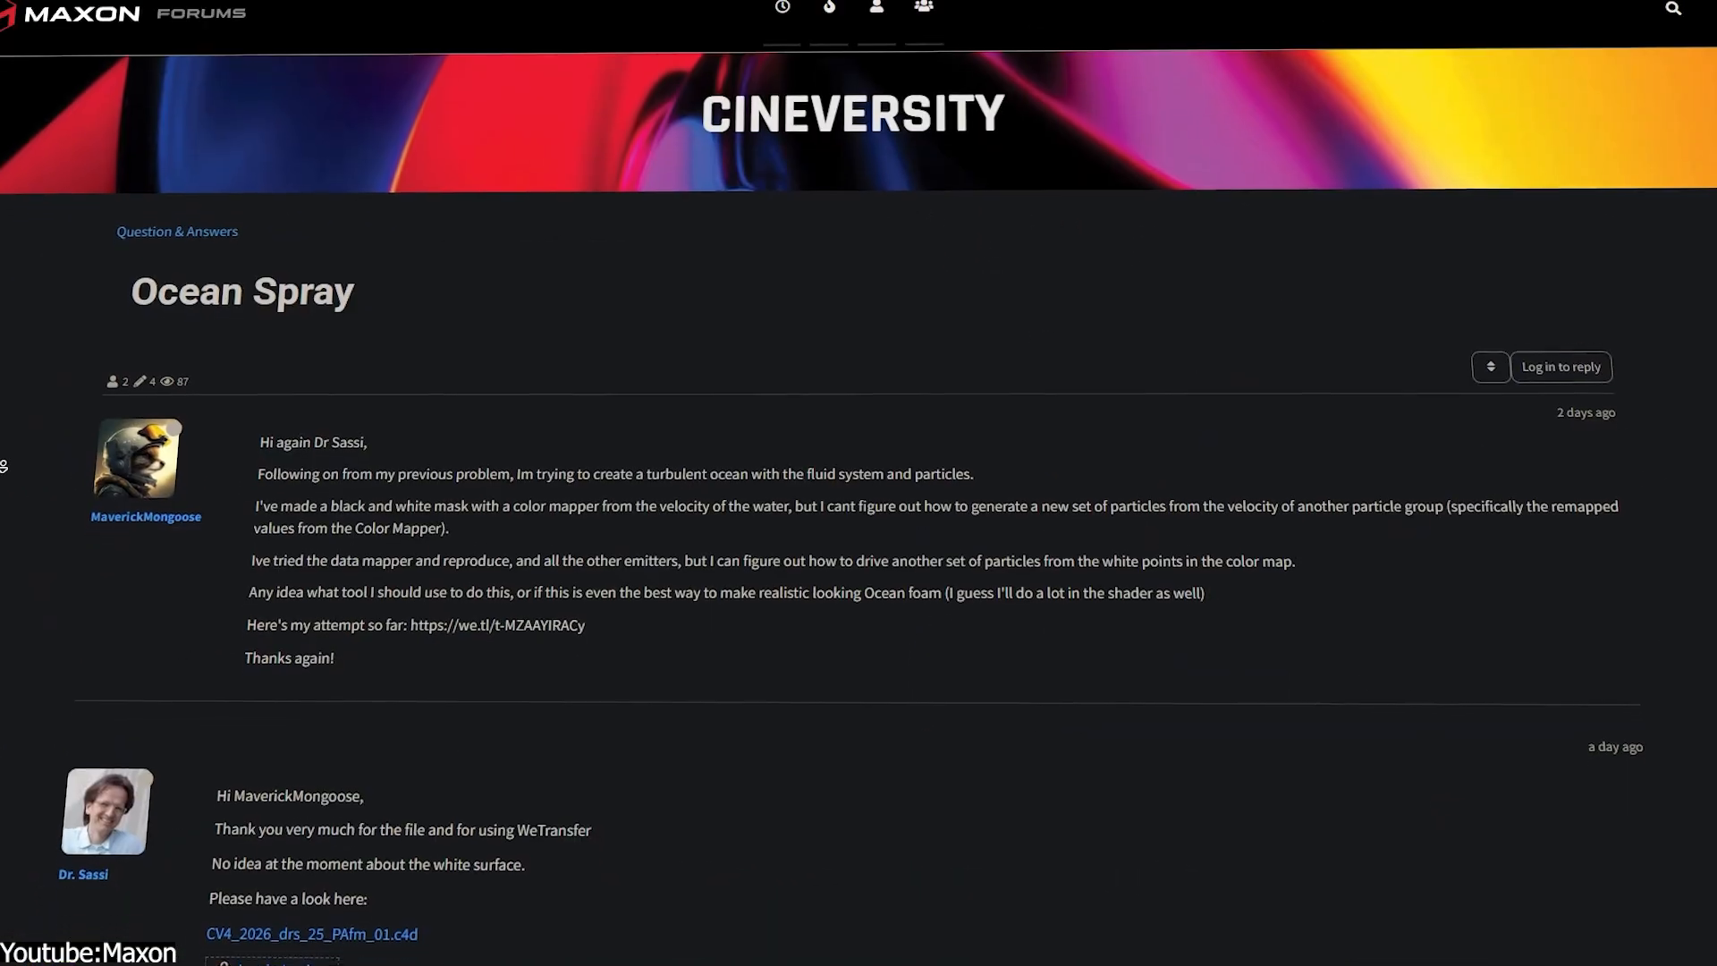
pyautogui.scroll(-3)
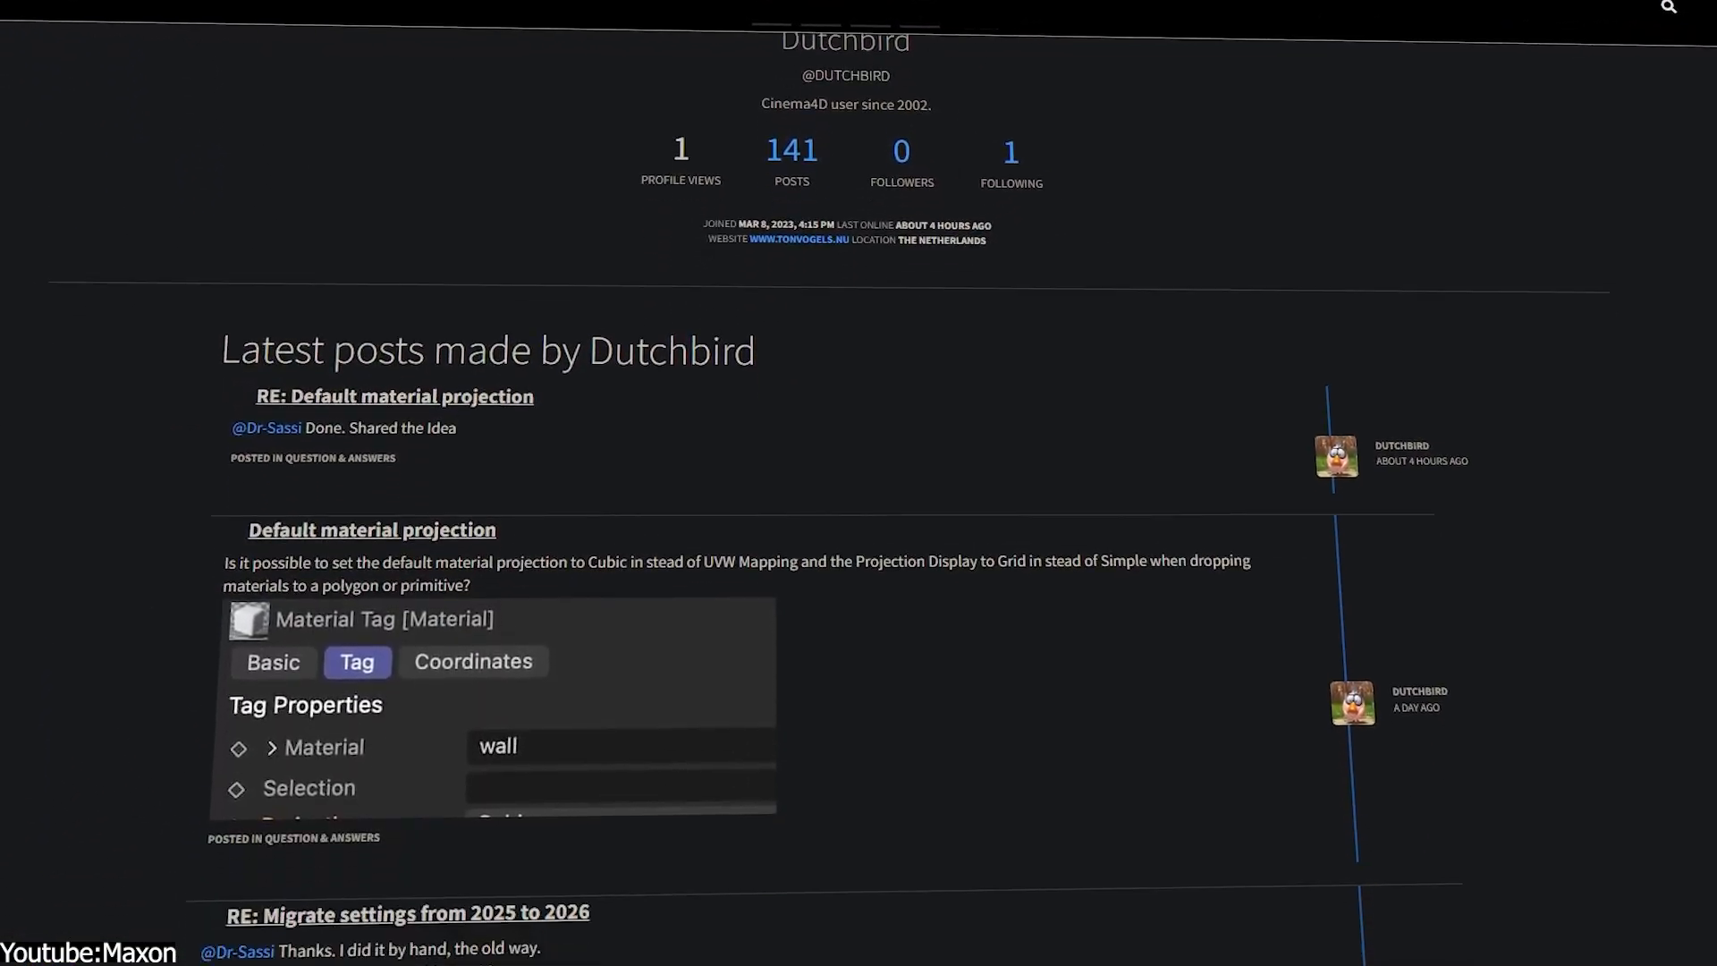
pyautogui.scroll(-3)
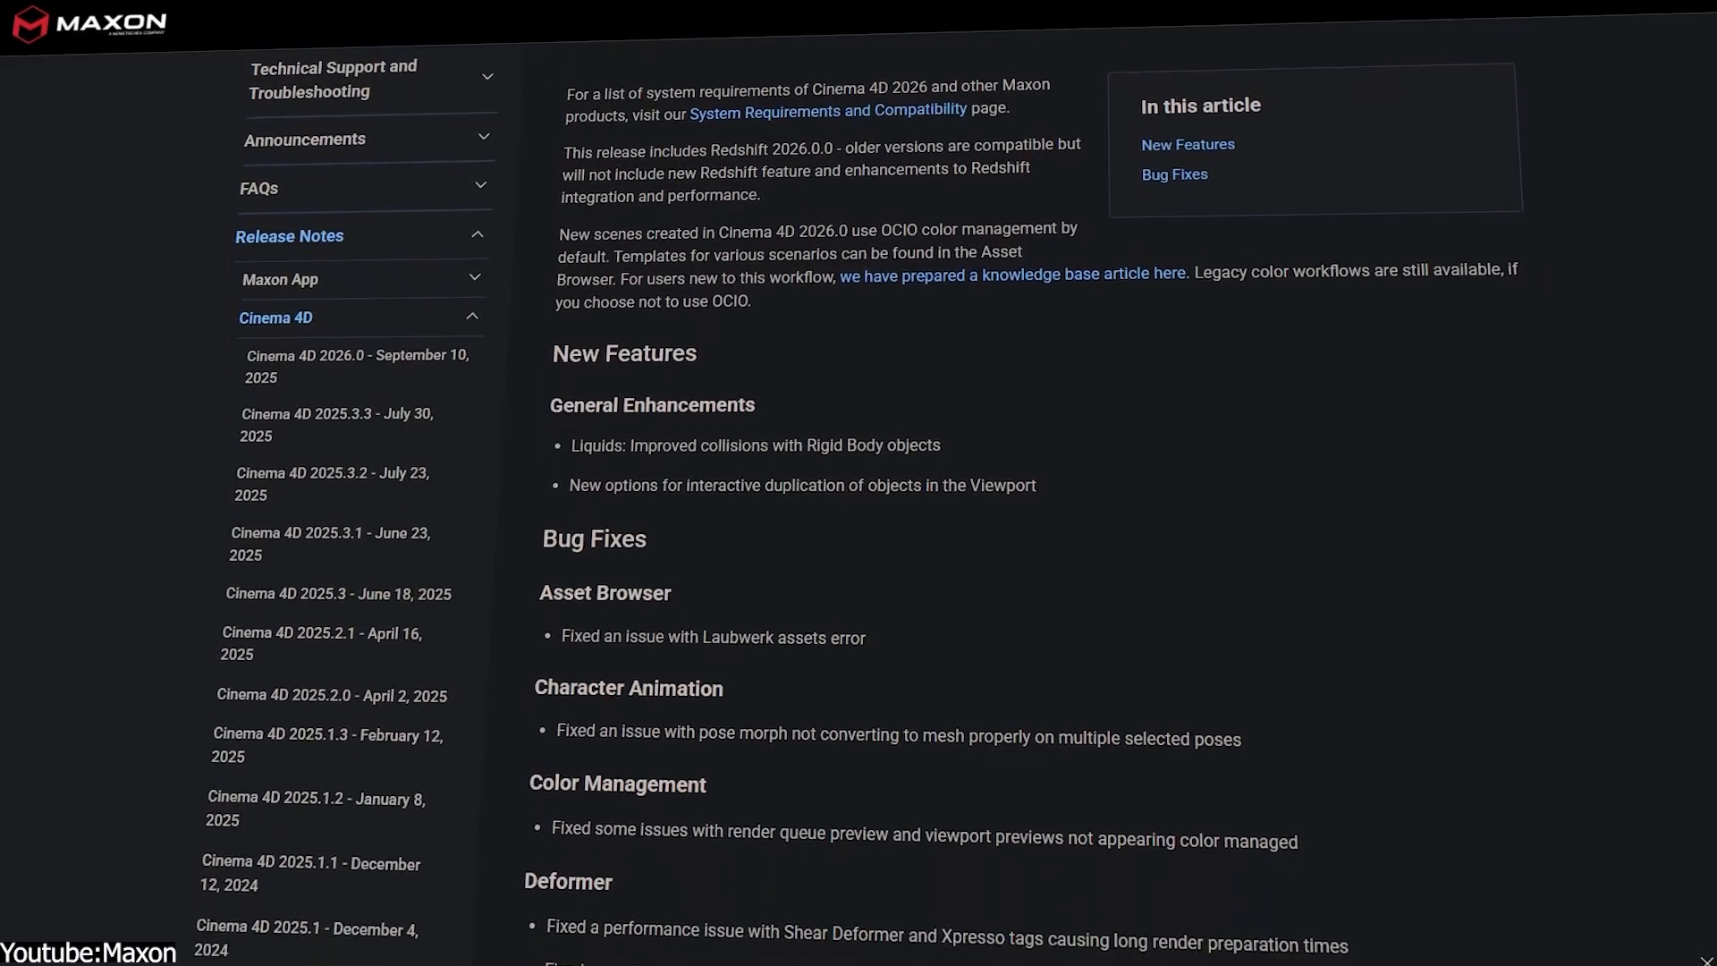
# - Scroll the Cinema 4D 2026.0 release notes down to the Bug Fixes section
pyautogui.scroll(-3)
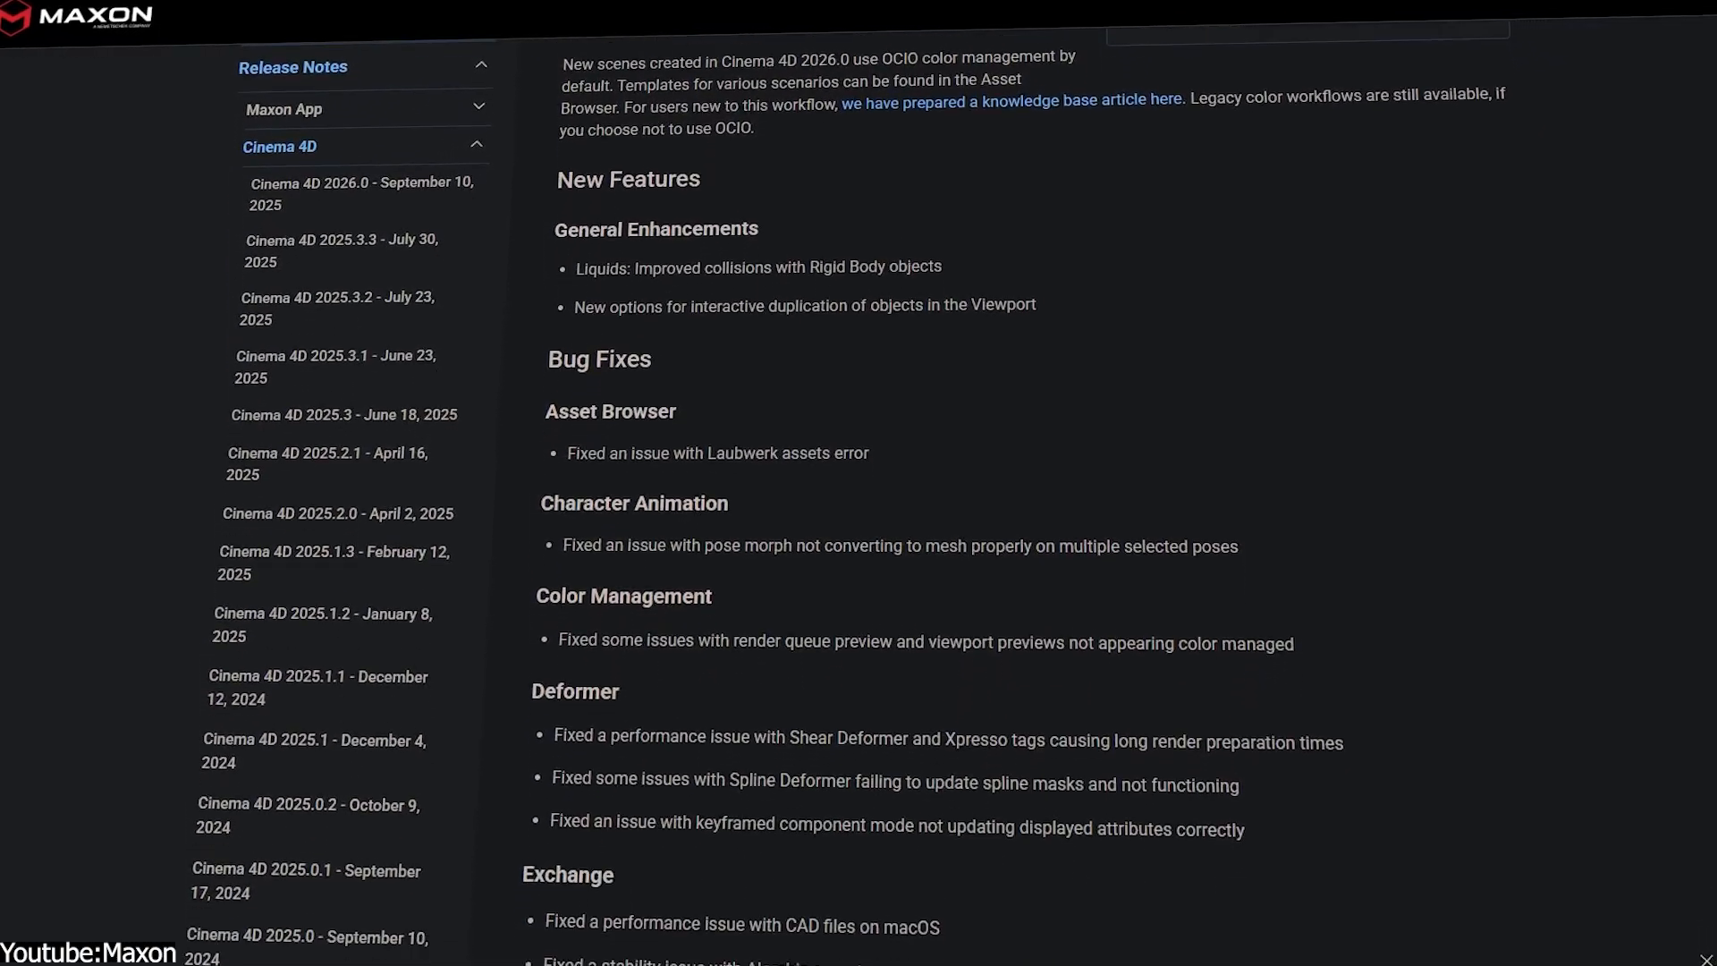
pyautogui.scroll(-3)
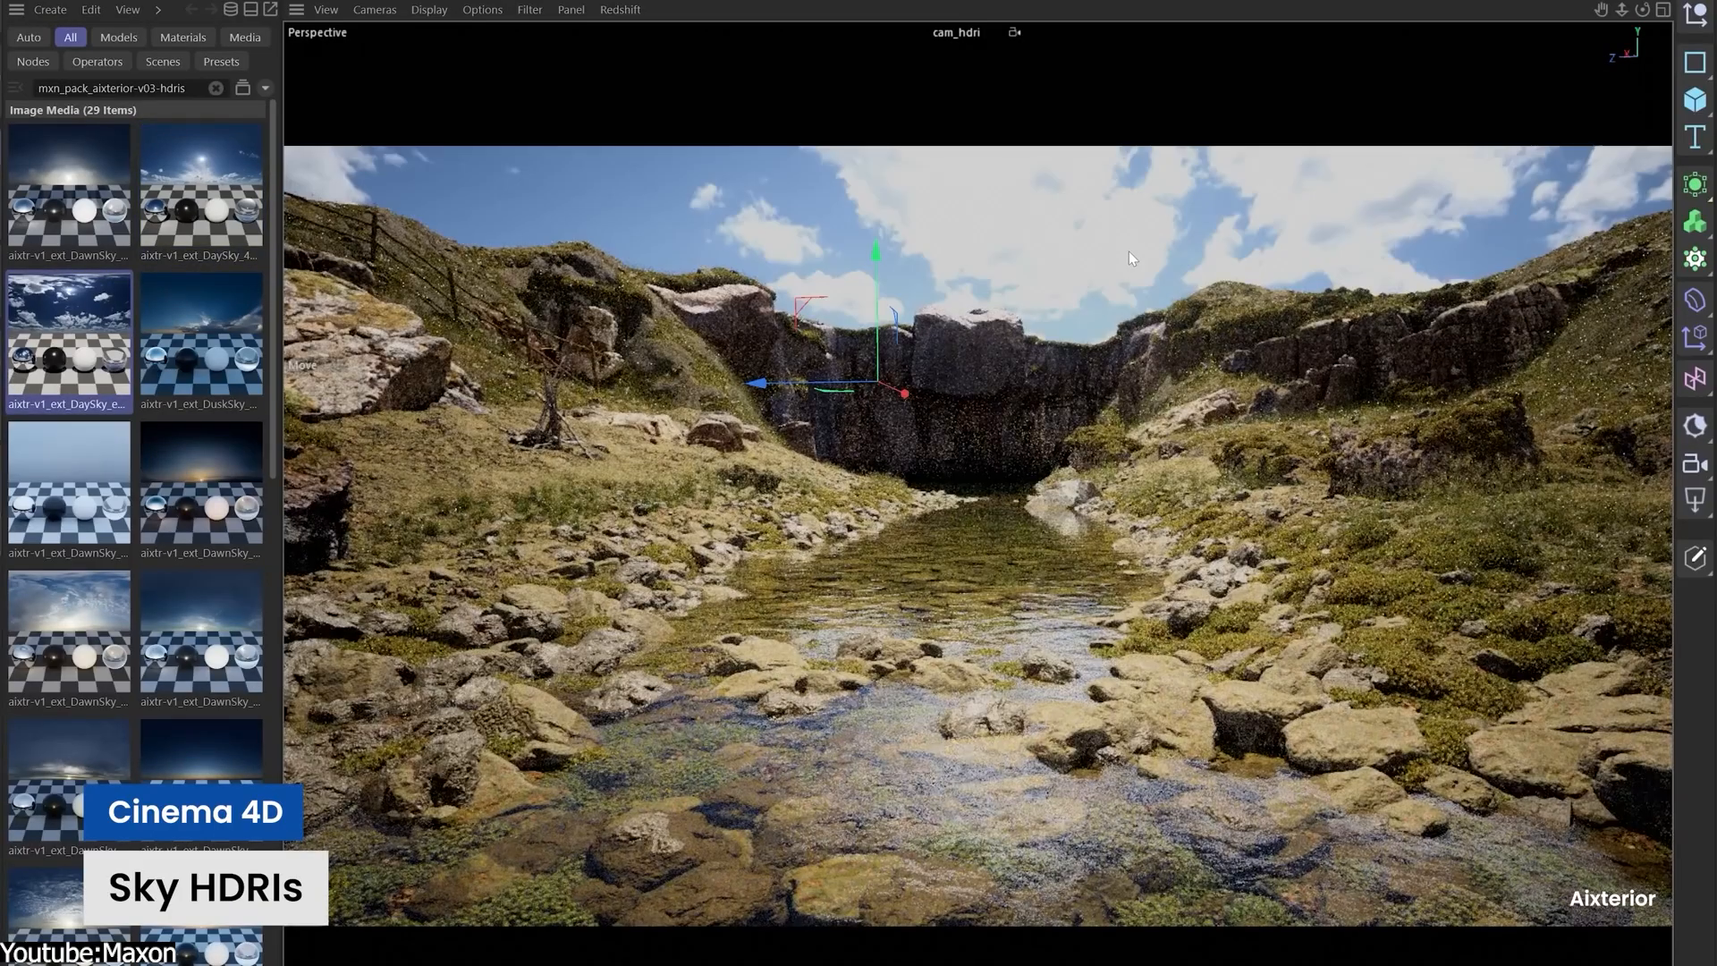
# - Select a sky HDRI thumbnail from the Aixterior pack in the Asset Browser
pyautogui.click(200, 334)
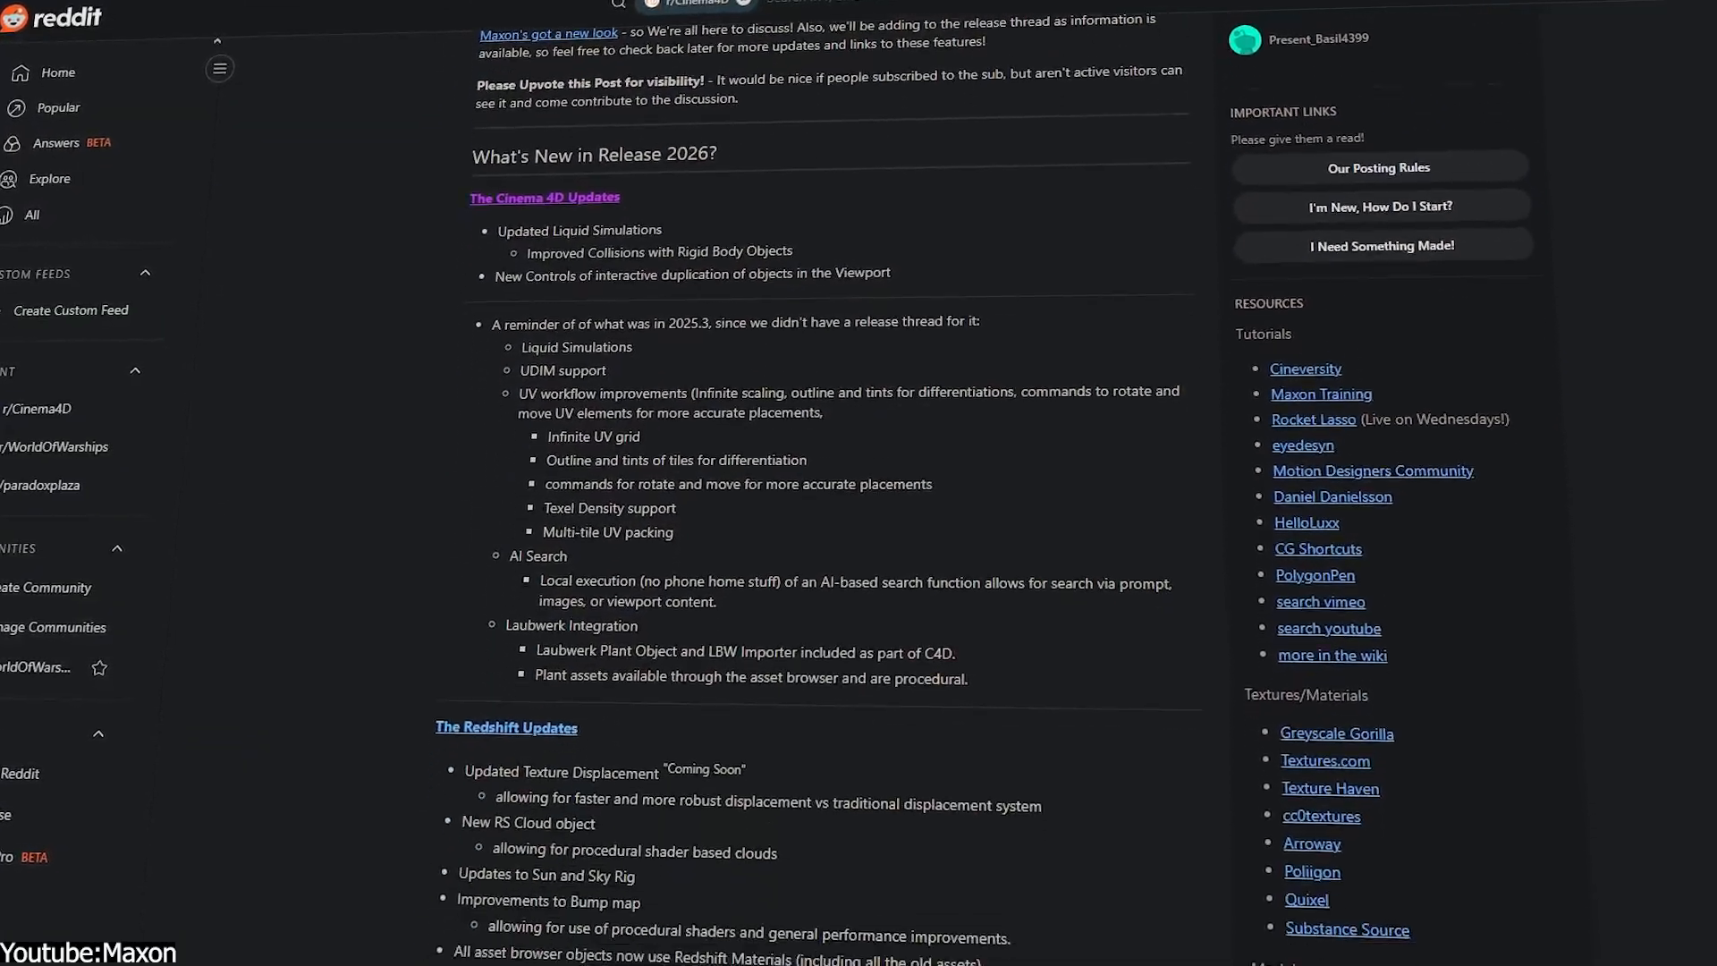
# - Scroll through the r/Cinema4D Release 2026 post and its user reaction comments
pyautogui.scroll(-3)
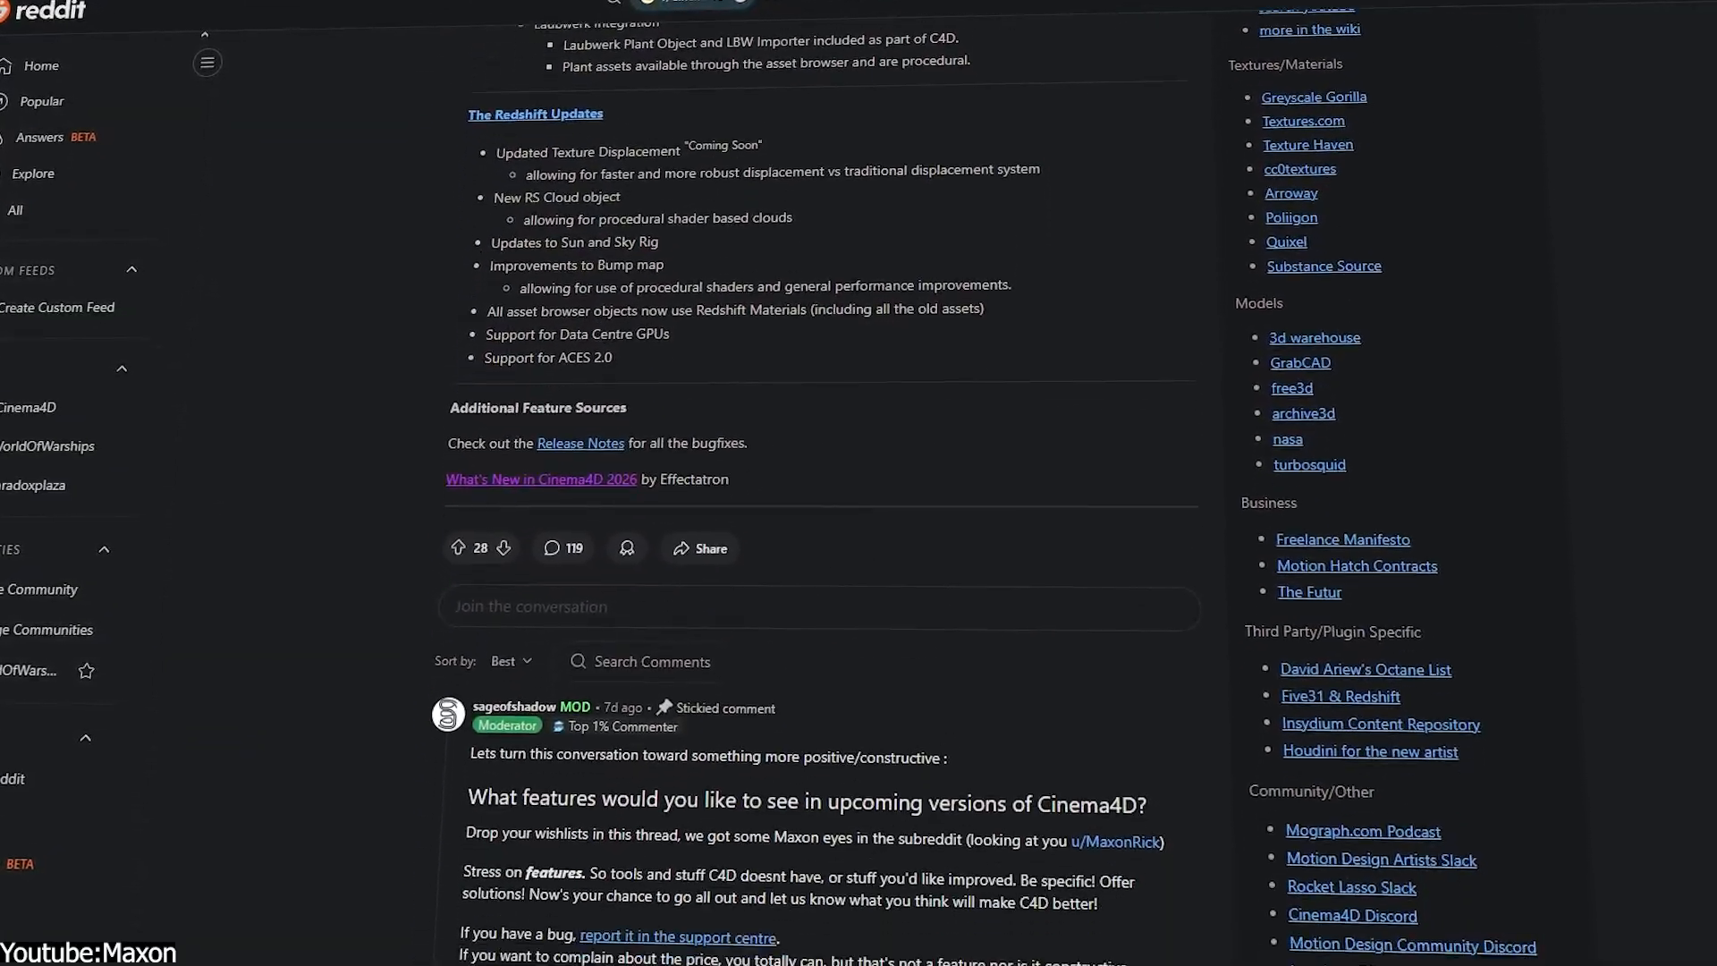
pyautogui.scroll(-3)
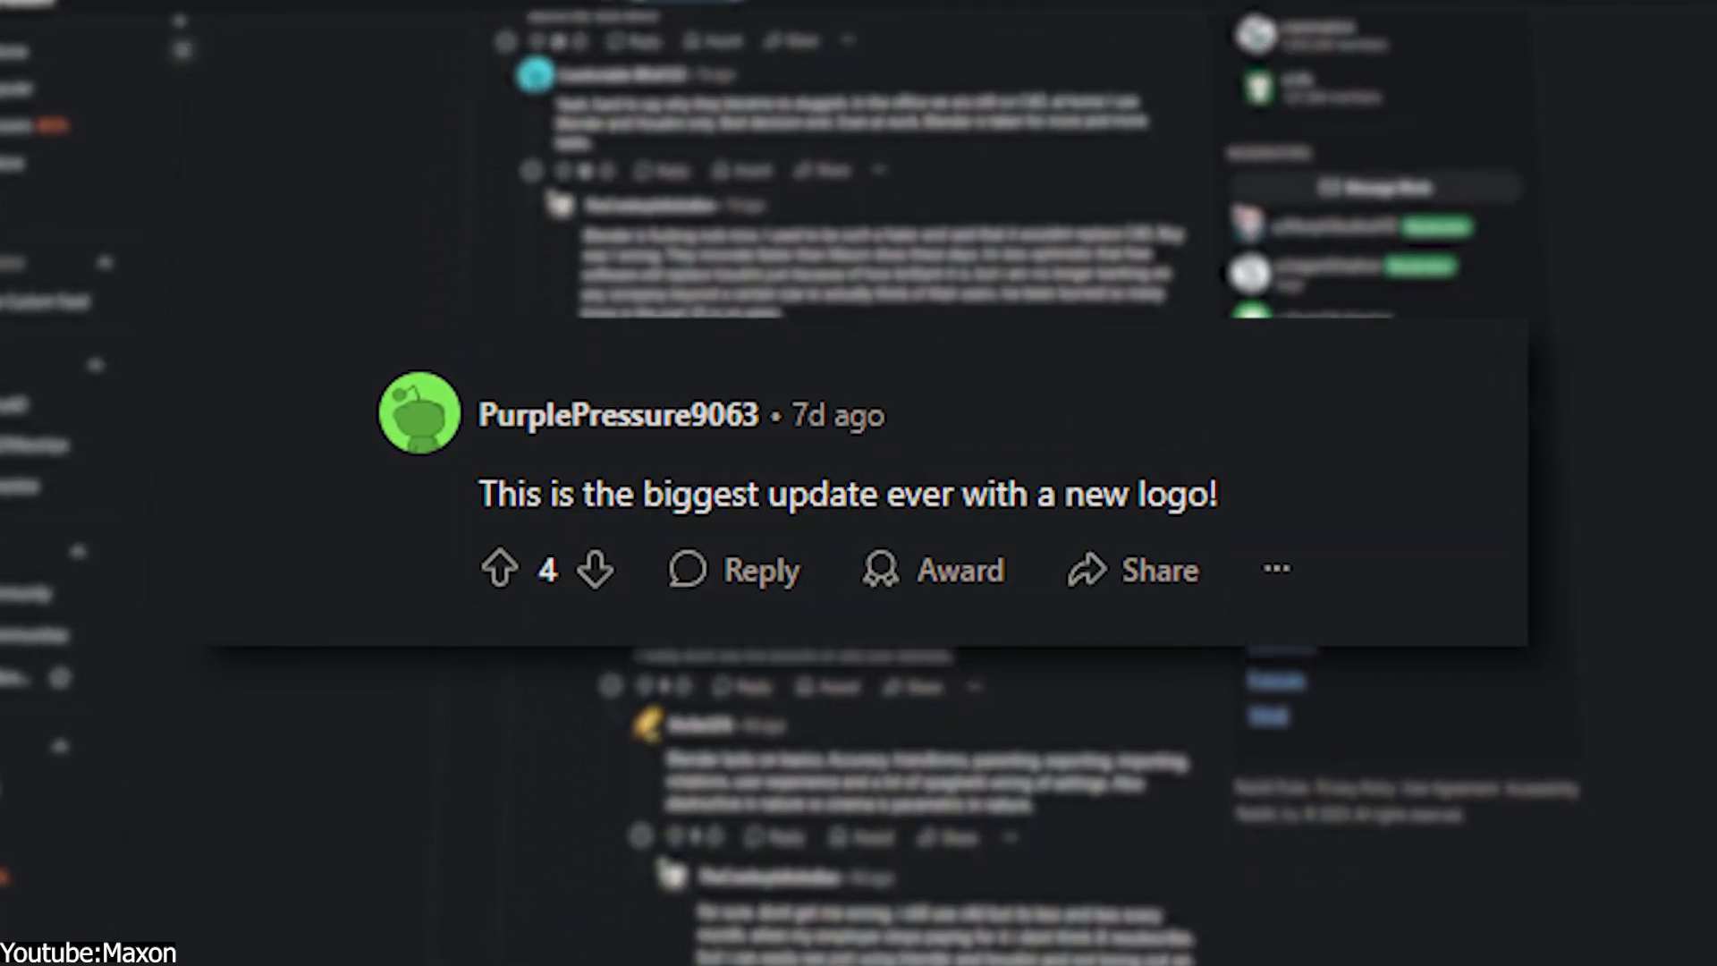
pyautogui.scroll(-3)
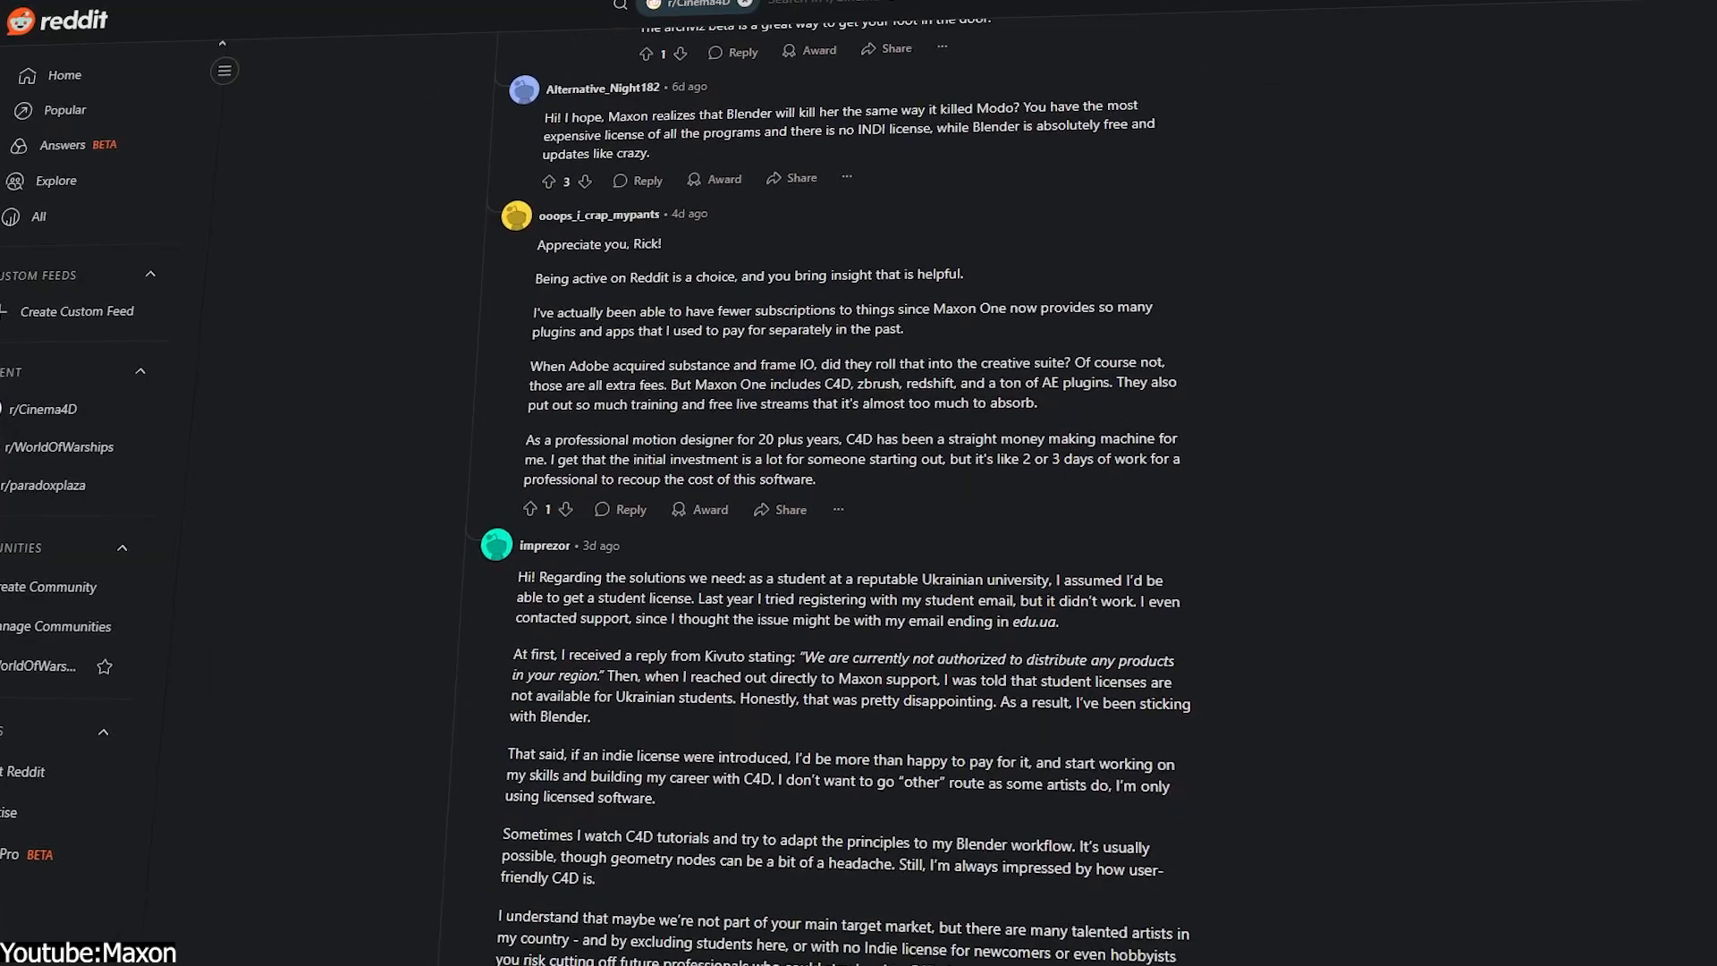
pyautogui.scroll(-3)
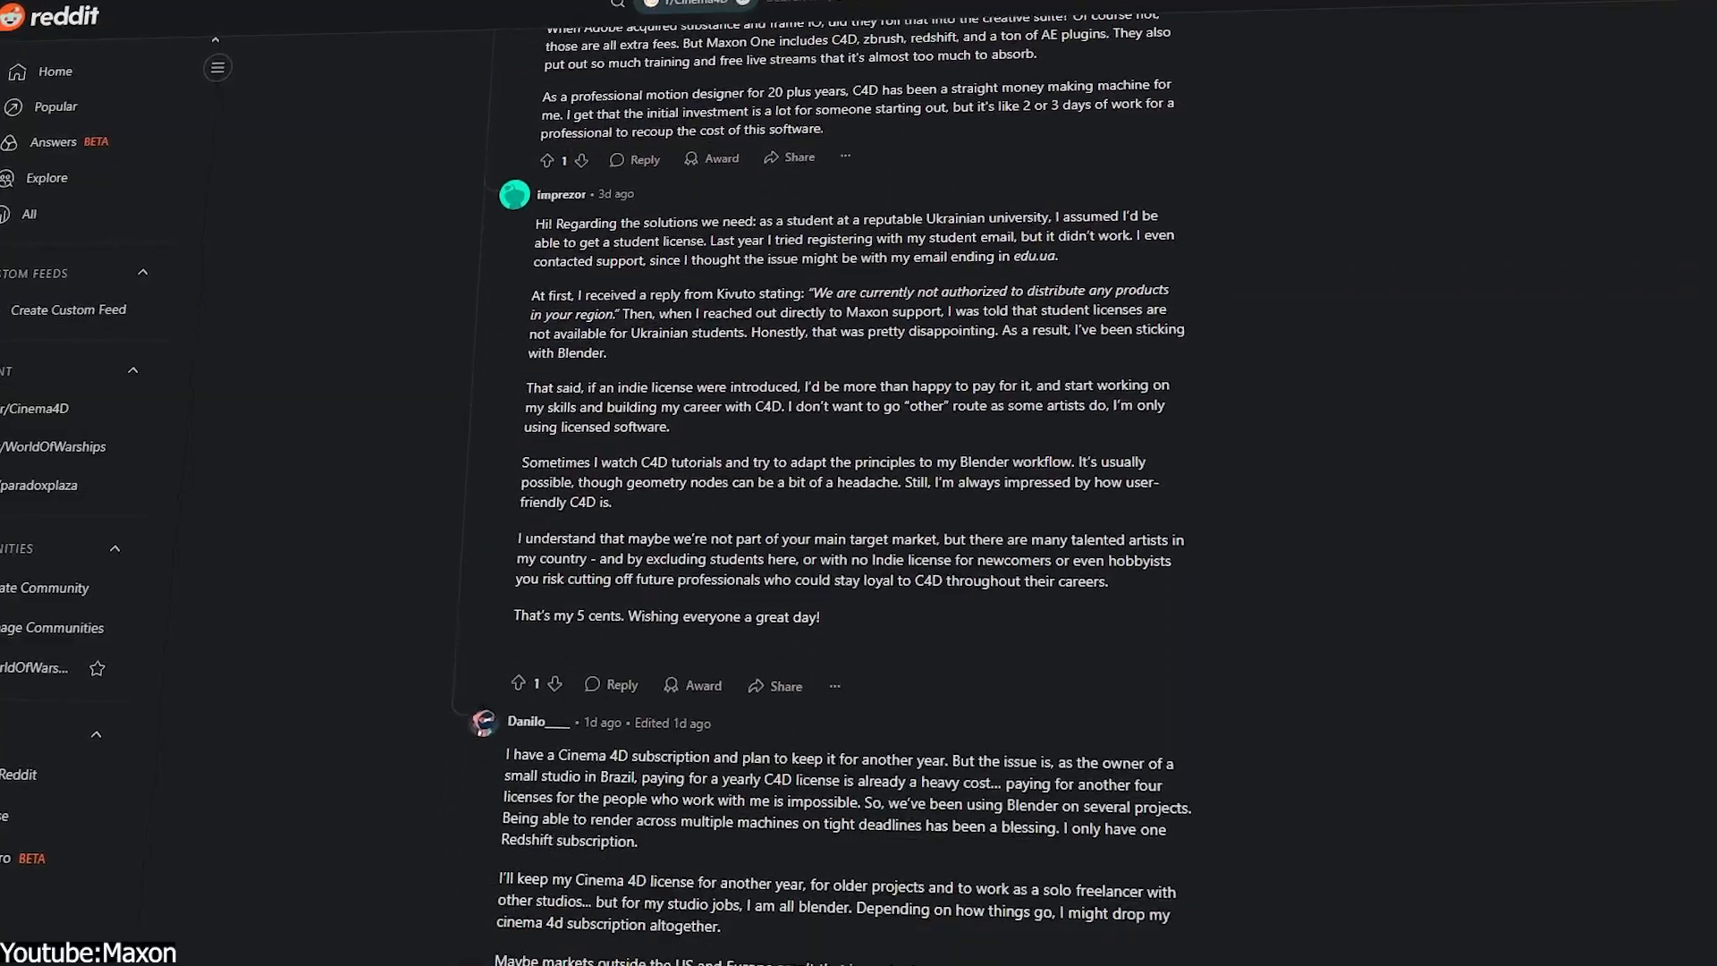
pyautogui.scroll(-3)
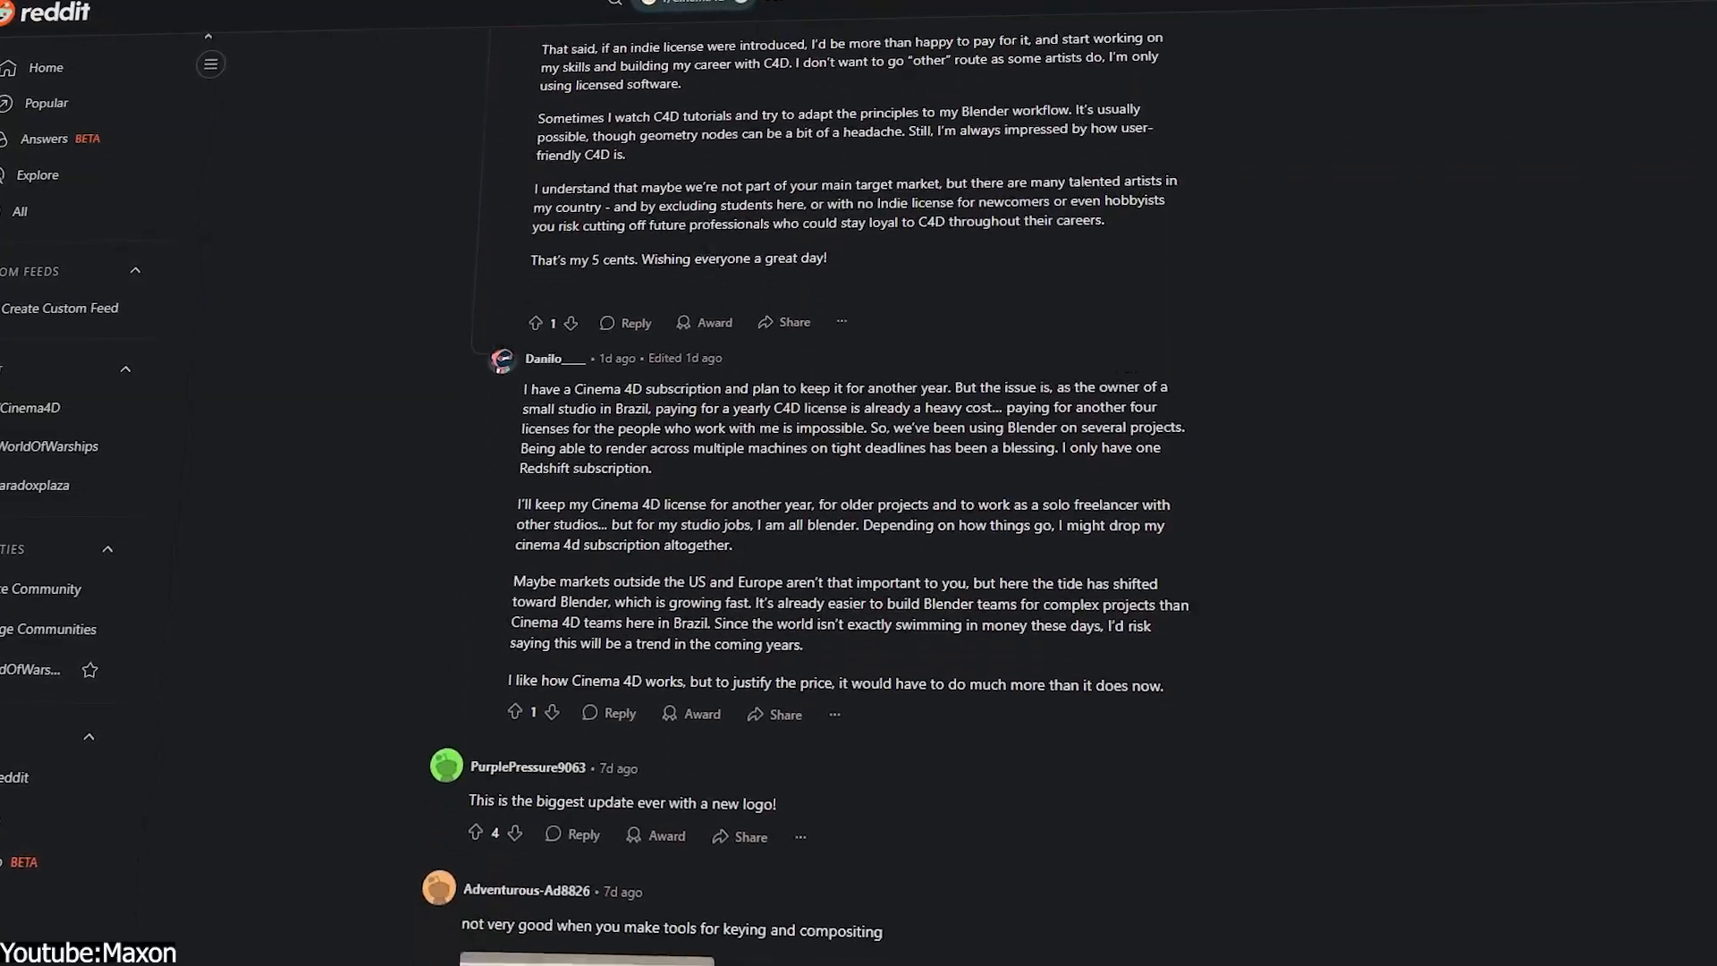
pyautogui.scroll(-3)
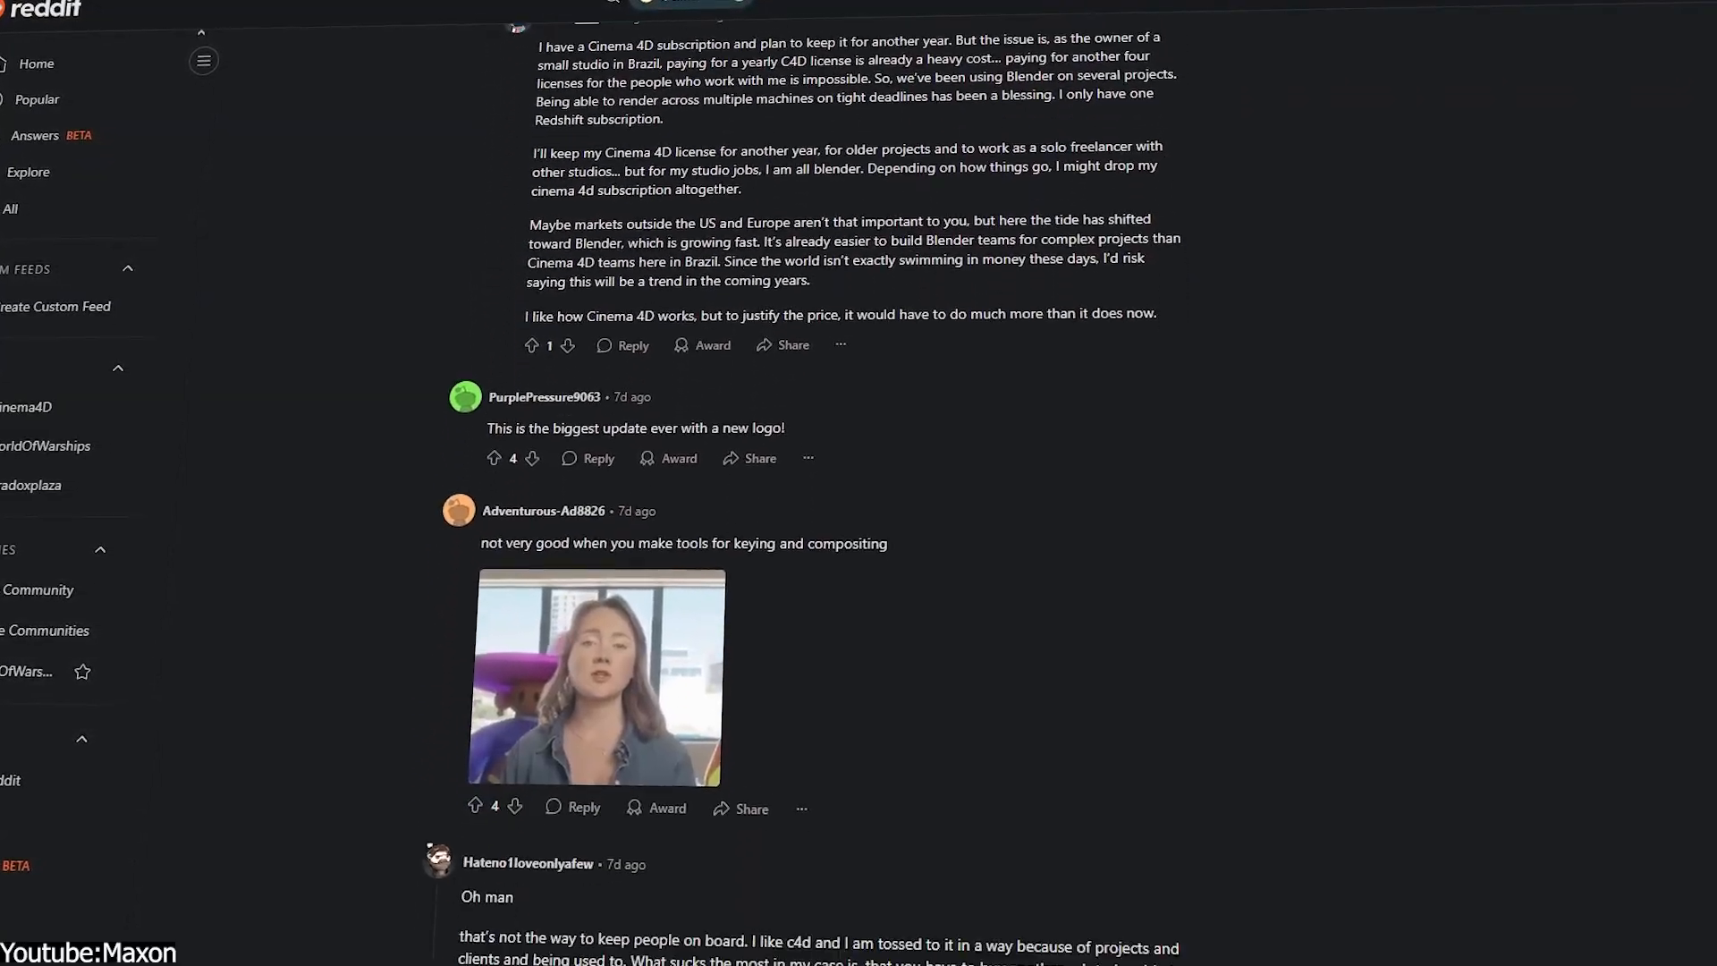
pyautogui.scroll(-3)
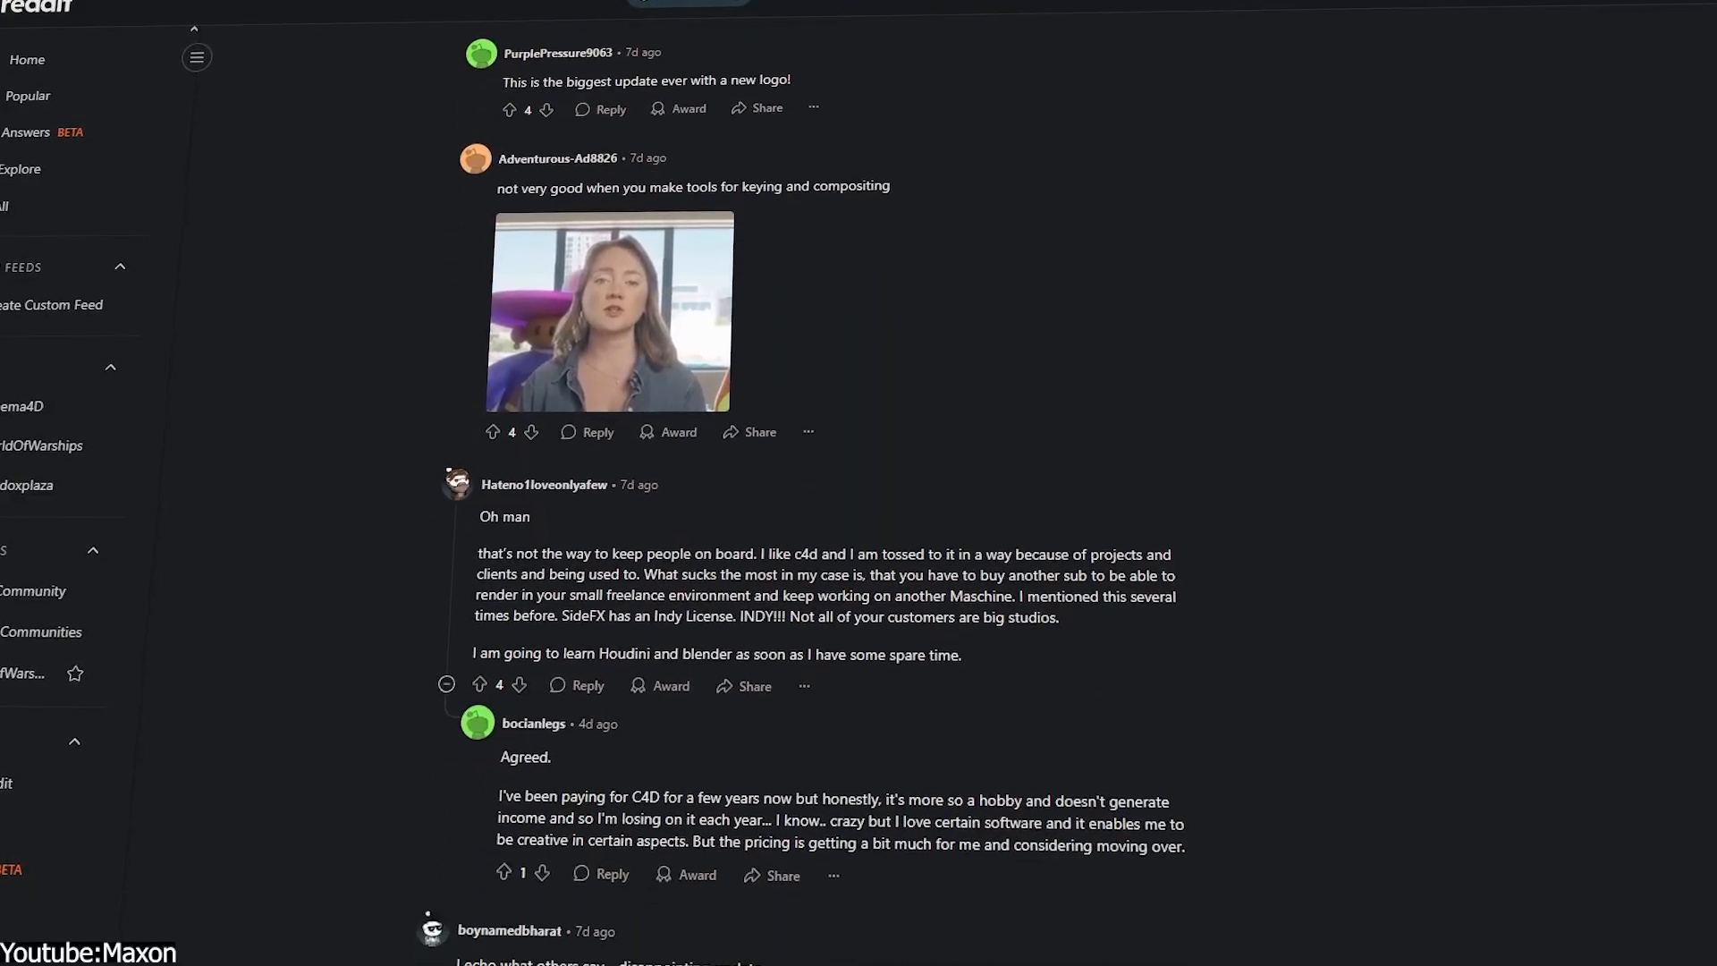
pyautogui.scroll(-3)
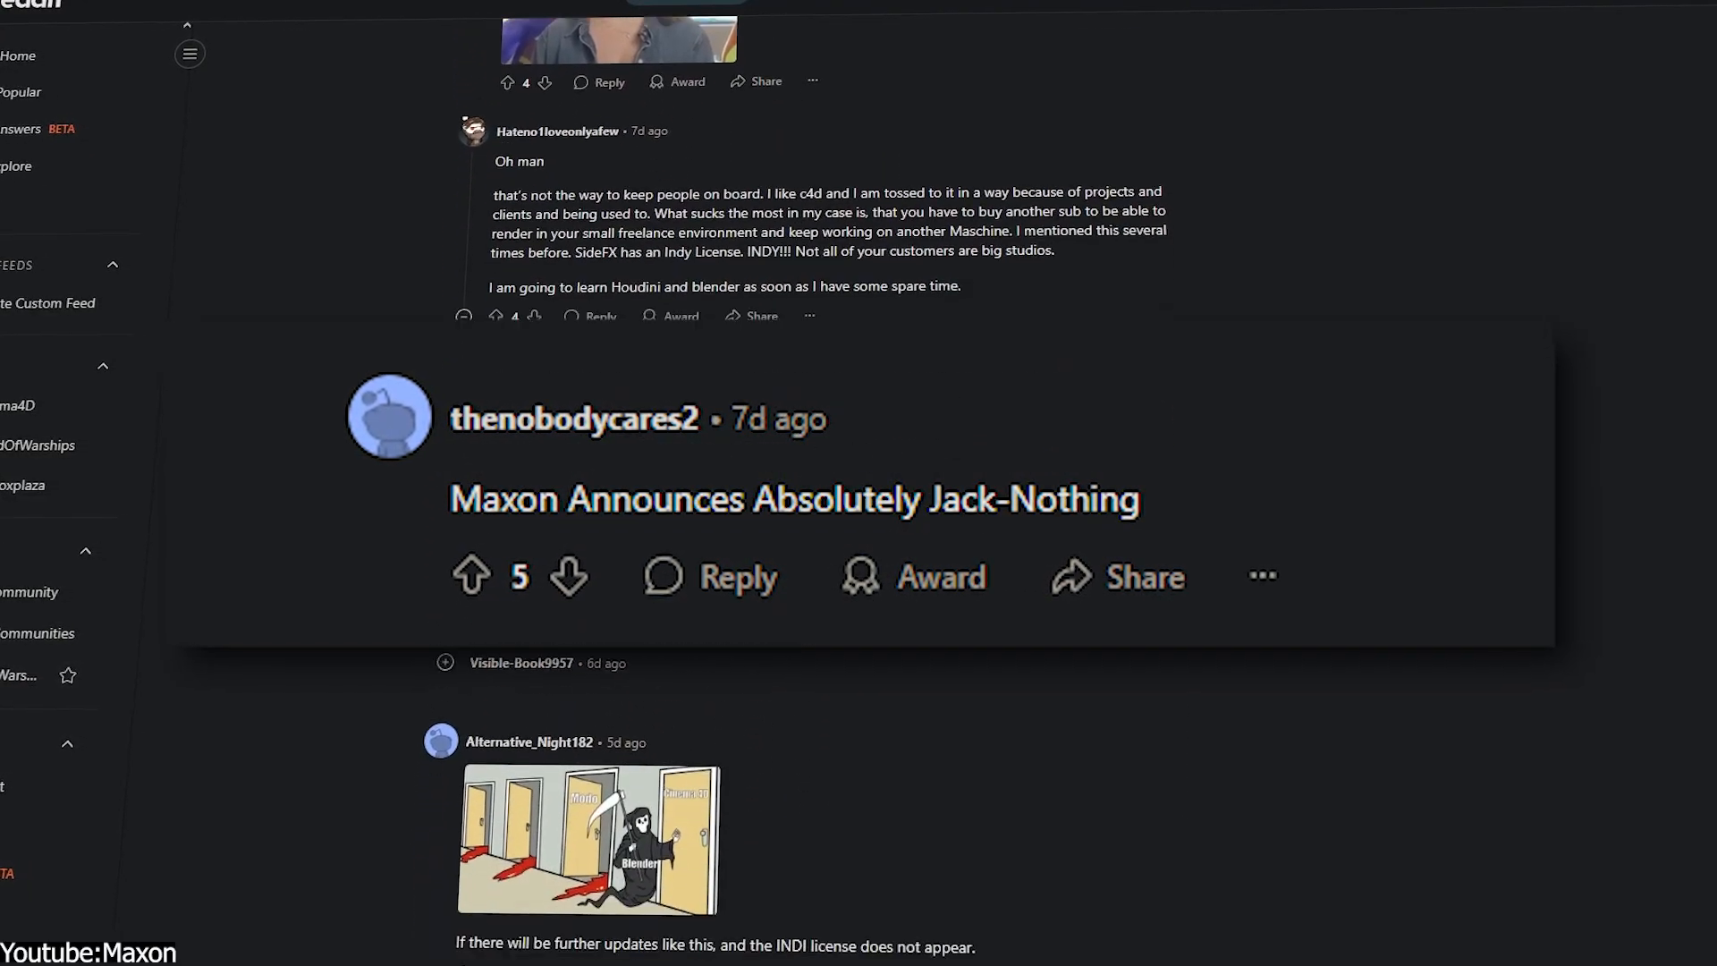
pyautogui.scroll(-3)
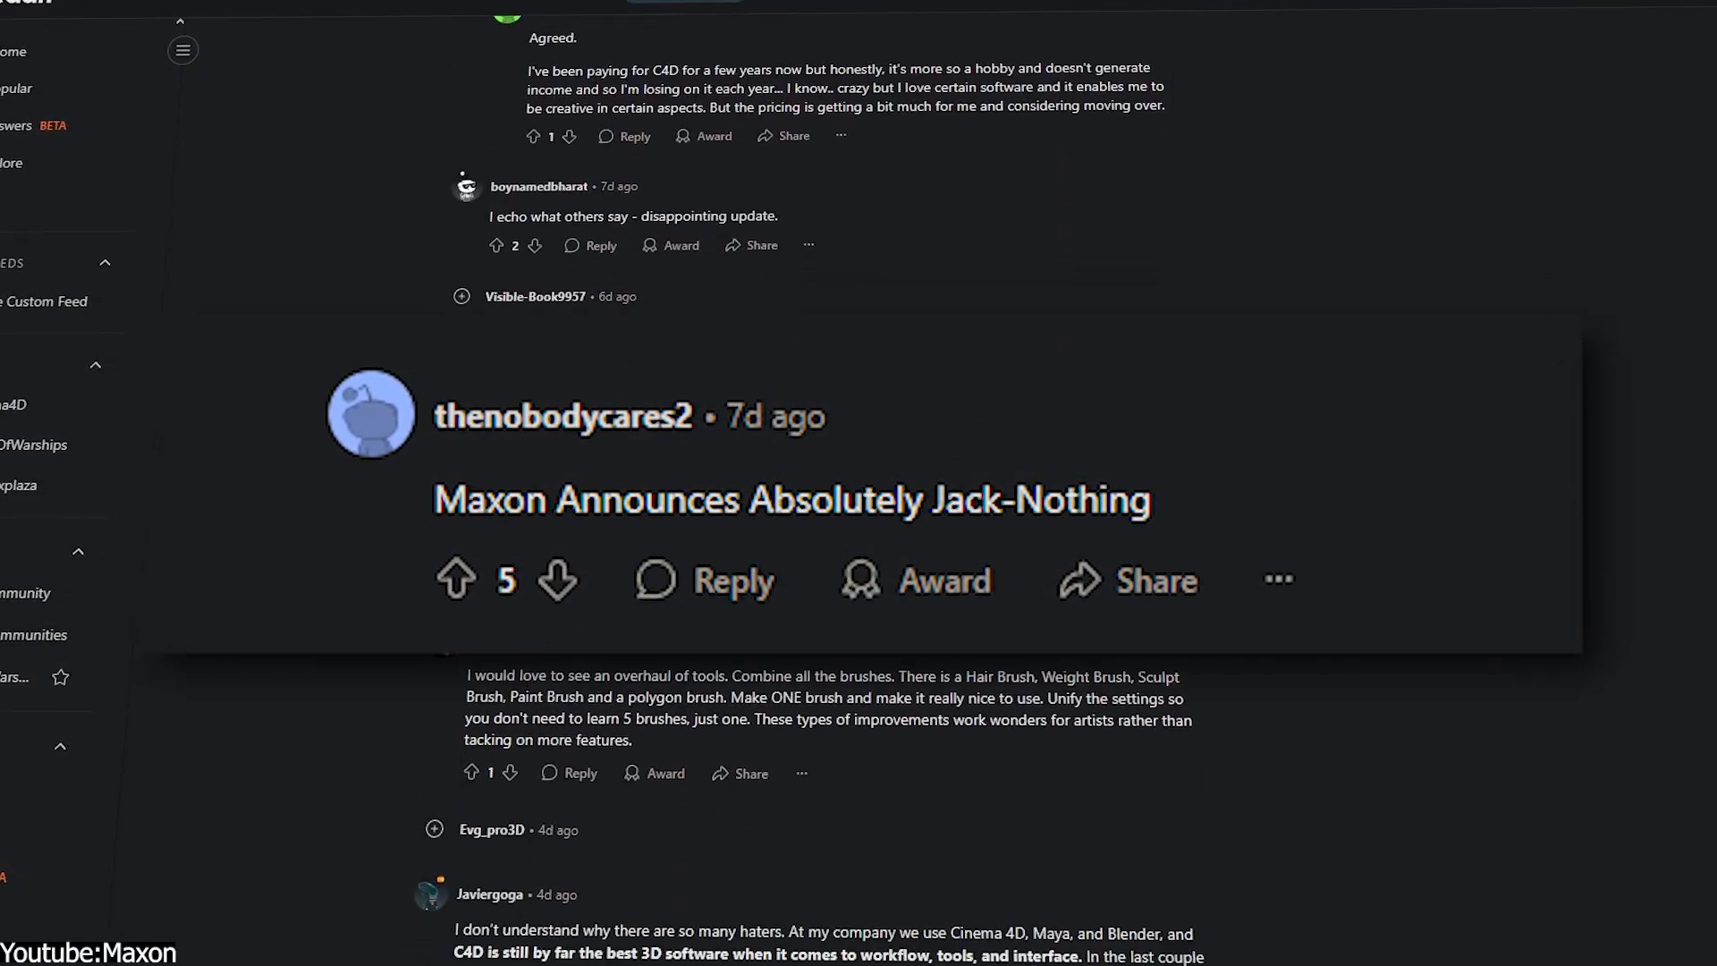
pyautogui.scroll(-3)
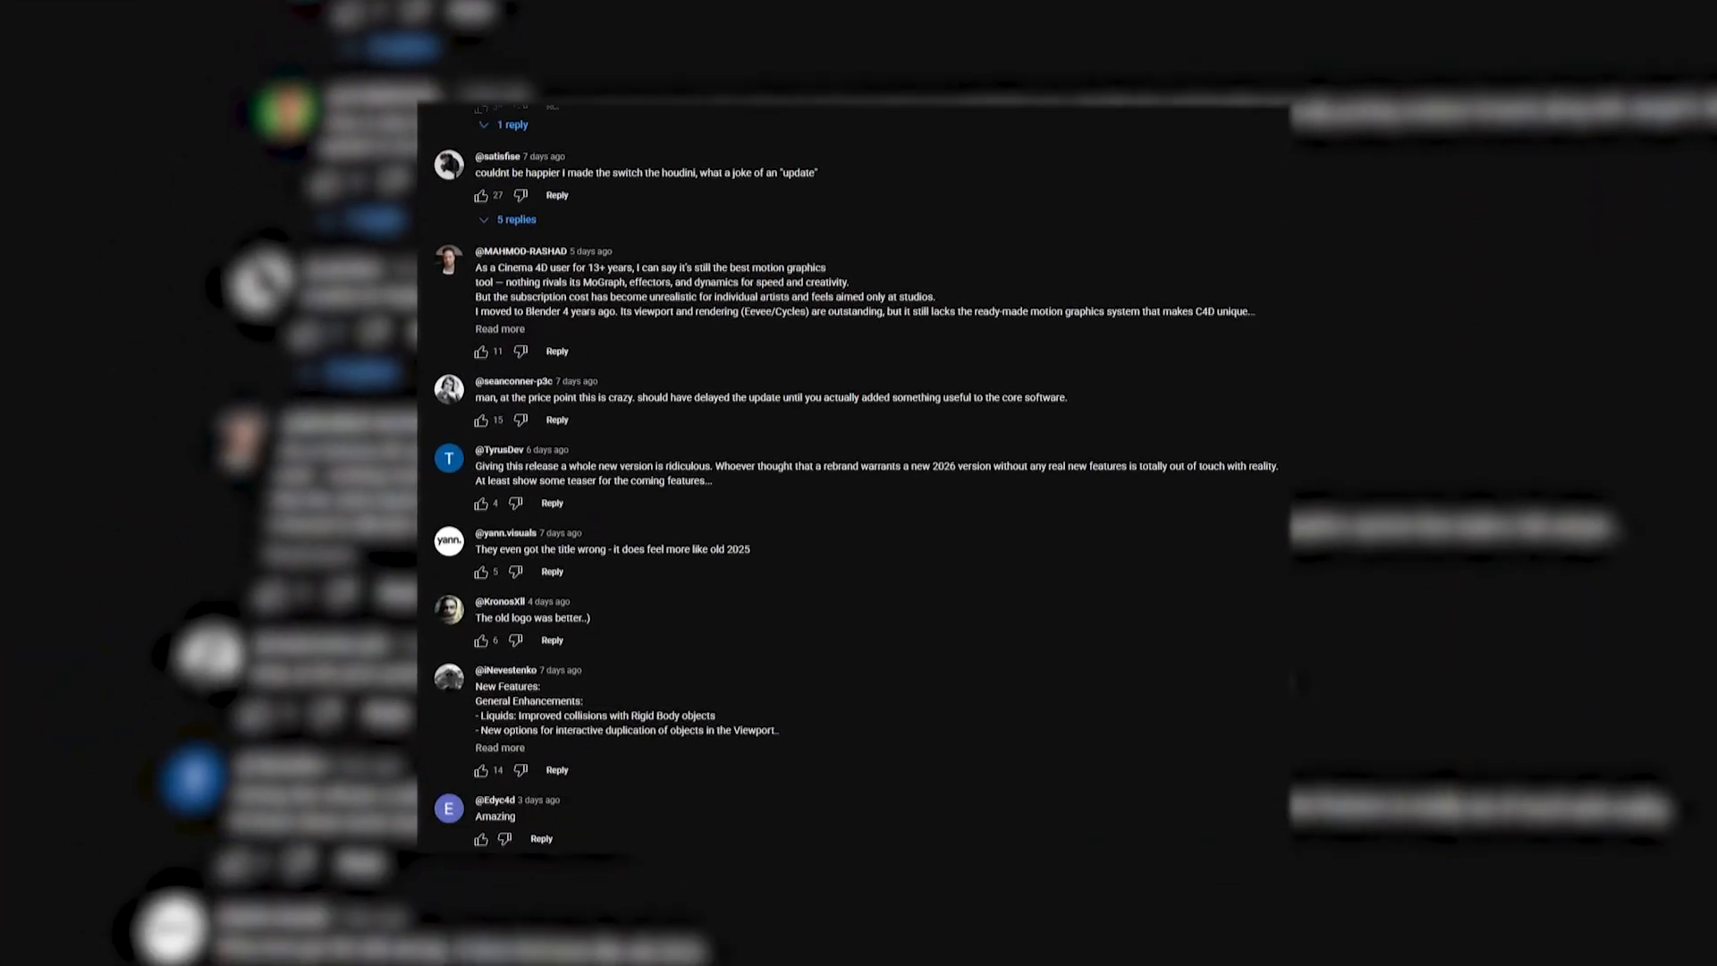
# - Scroll the Maxon video's YouTube comments, including complaints about Redshift taking focus
pyautogui.scroll(-3)
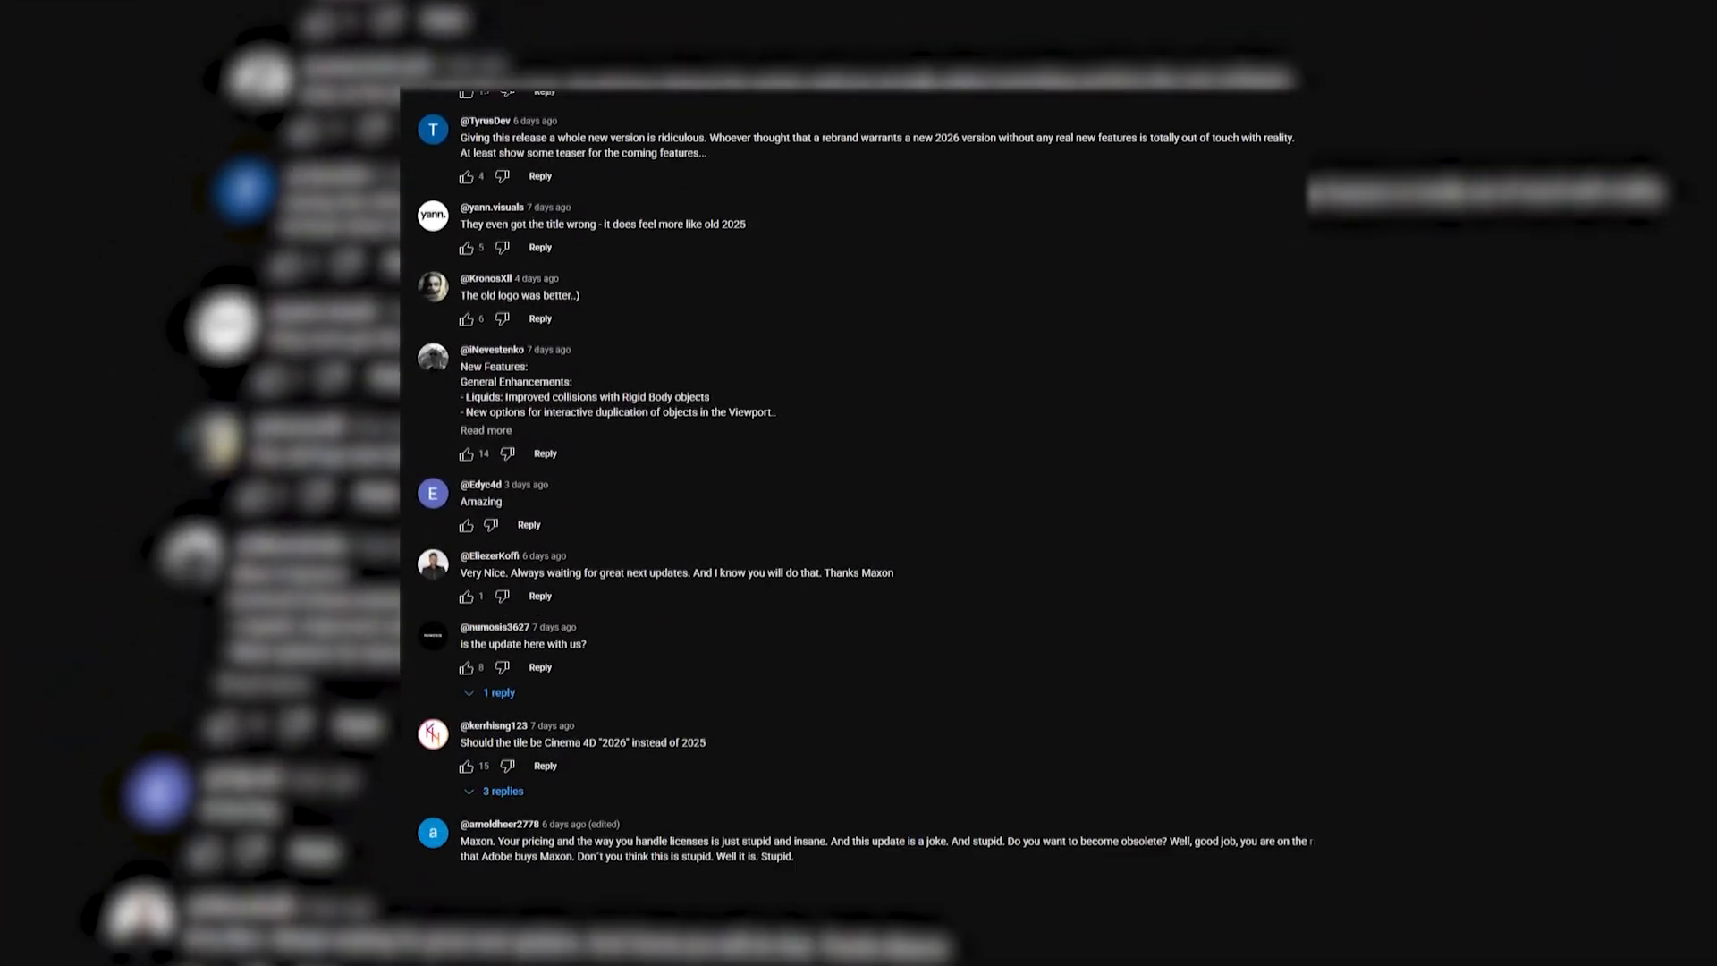
pyautogui.scroll(-3)
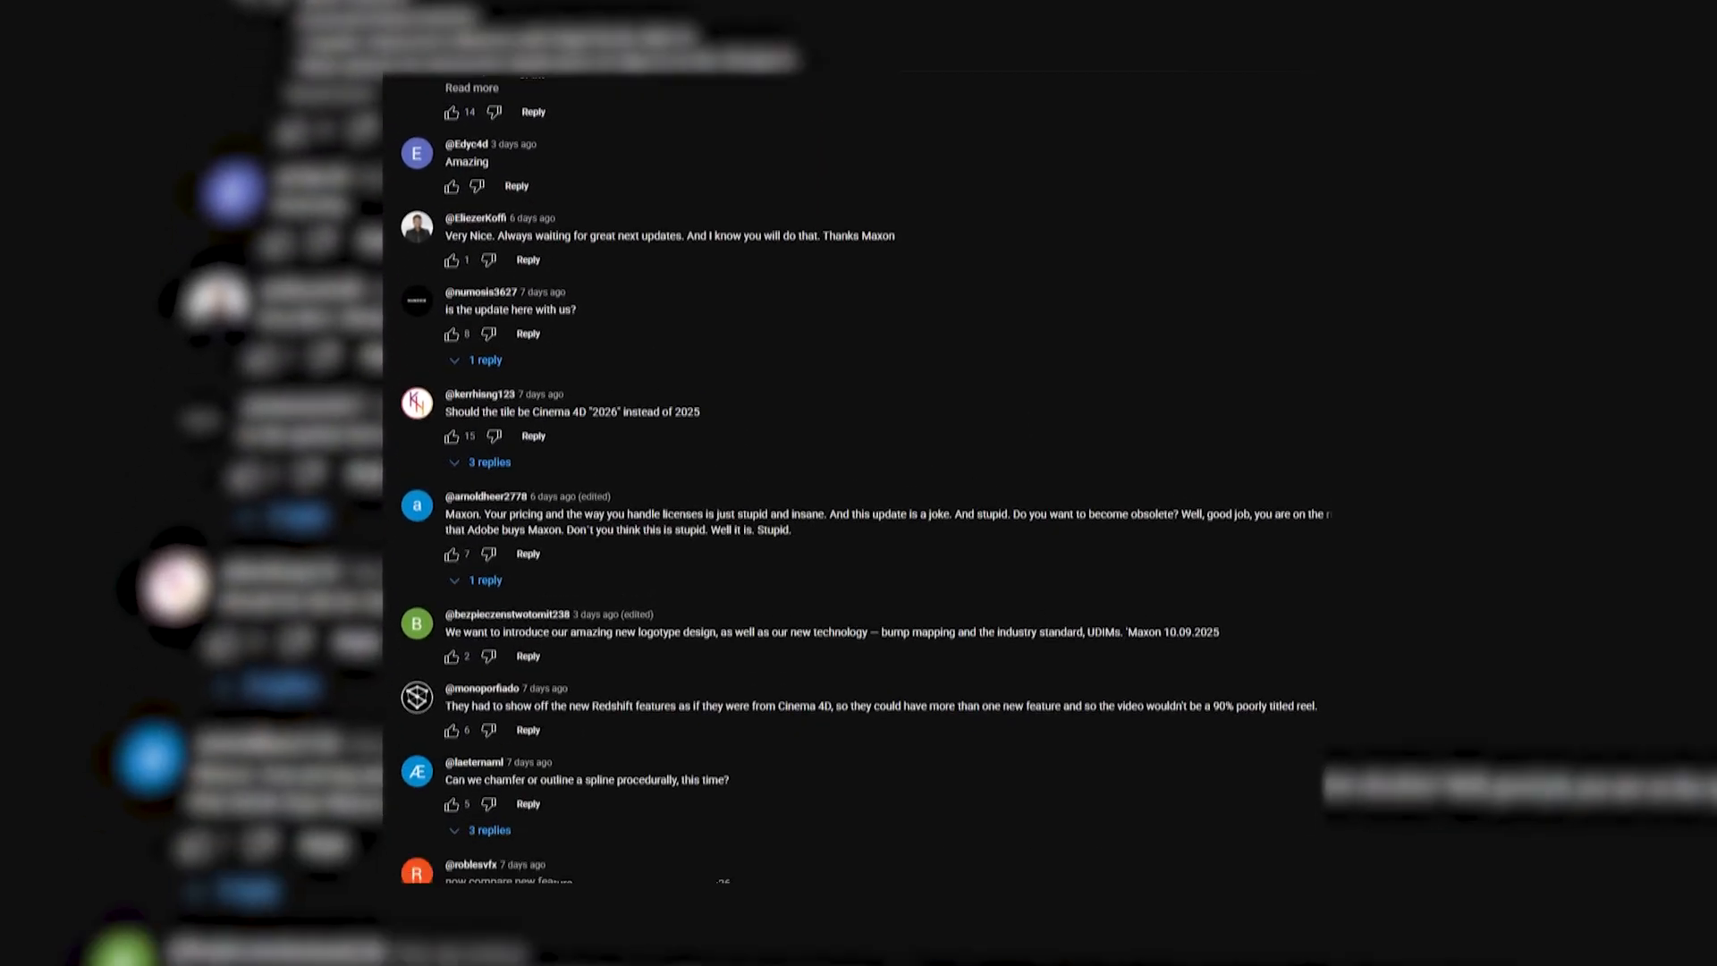
pyautogui.scroll(-3)
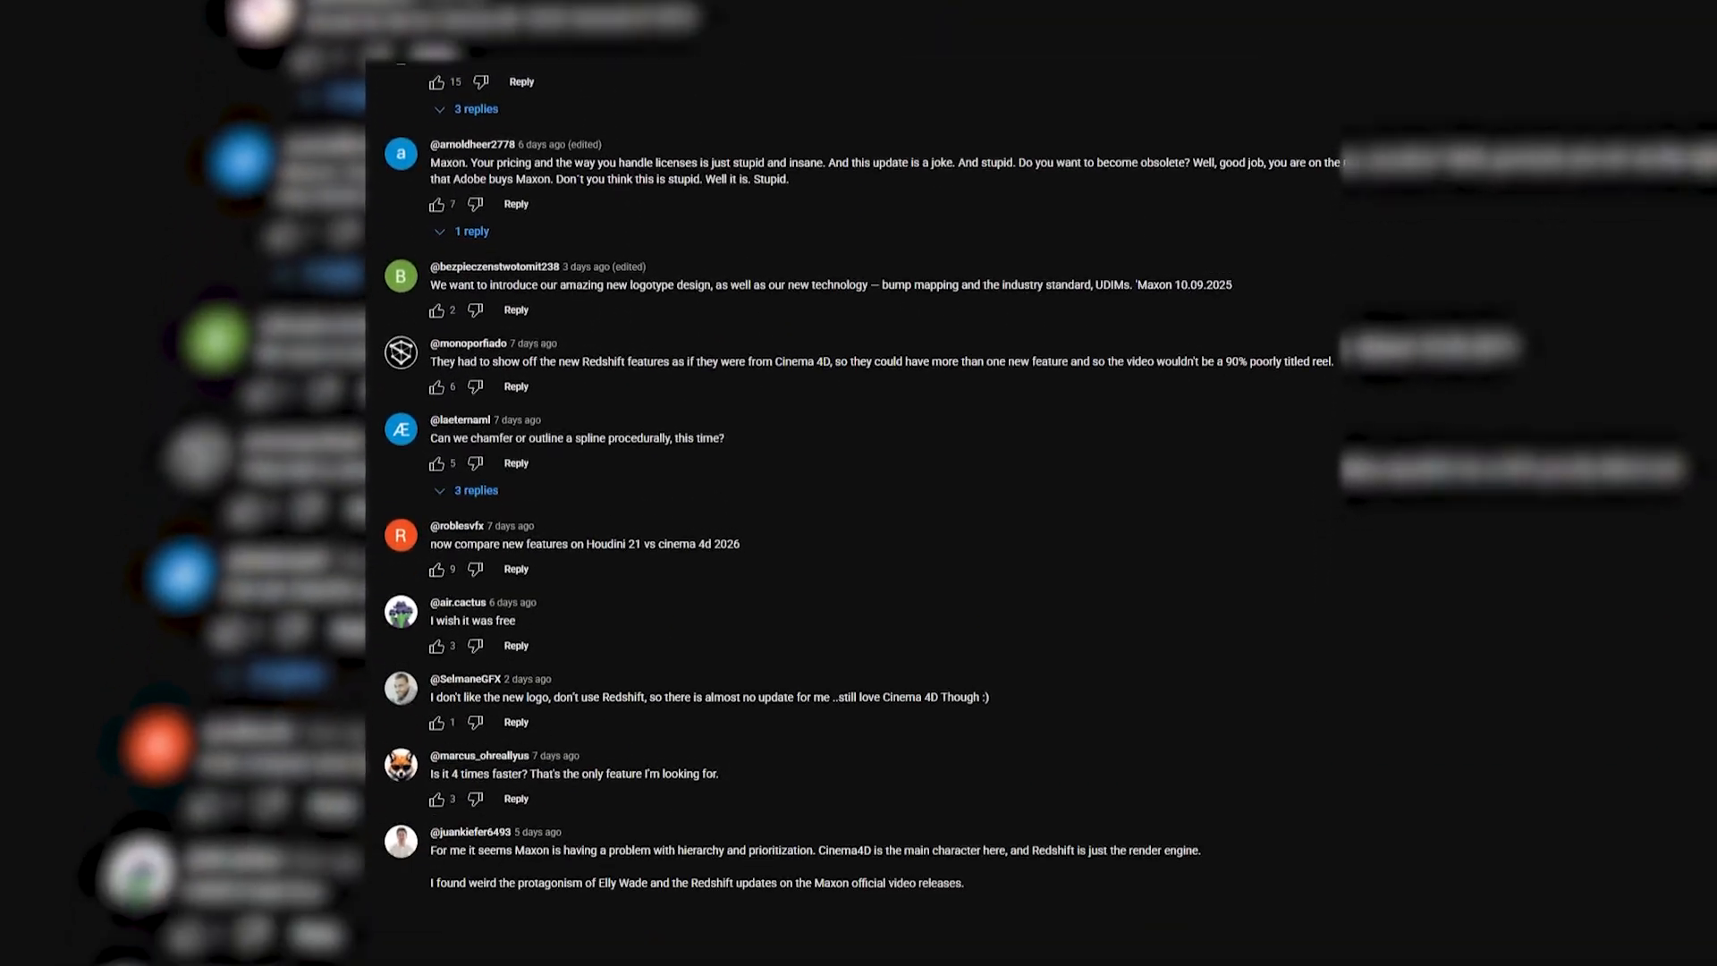